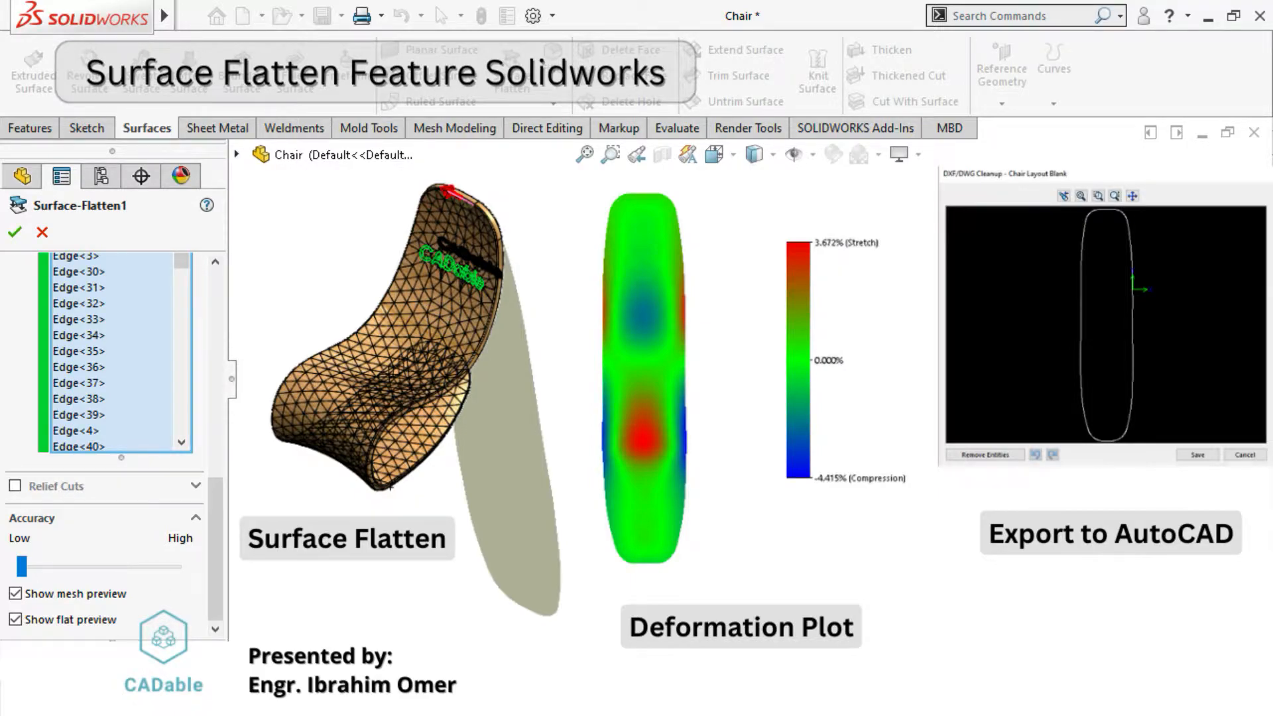
Copy all the chair's outer faces as a separate surface body using a 0 mm Offset Surface
left_click(14, 233)
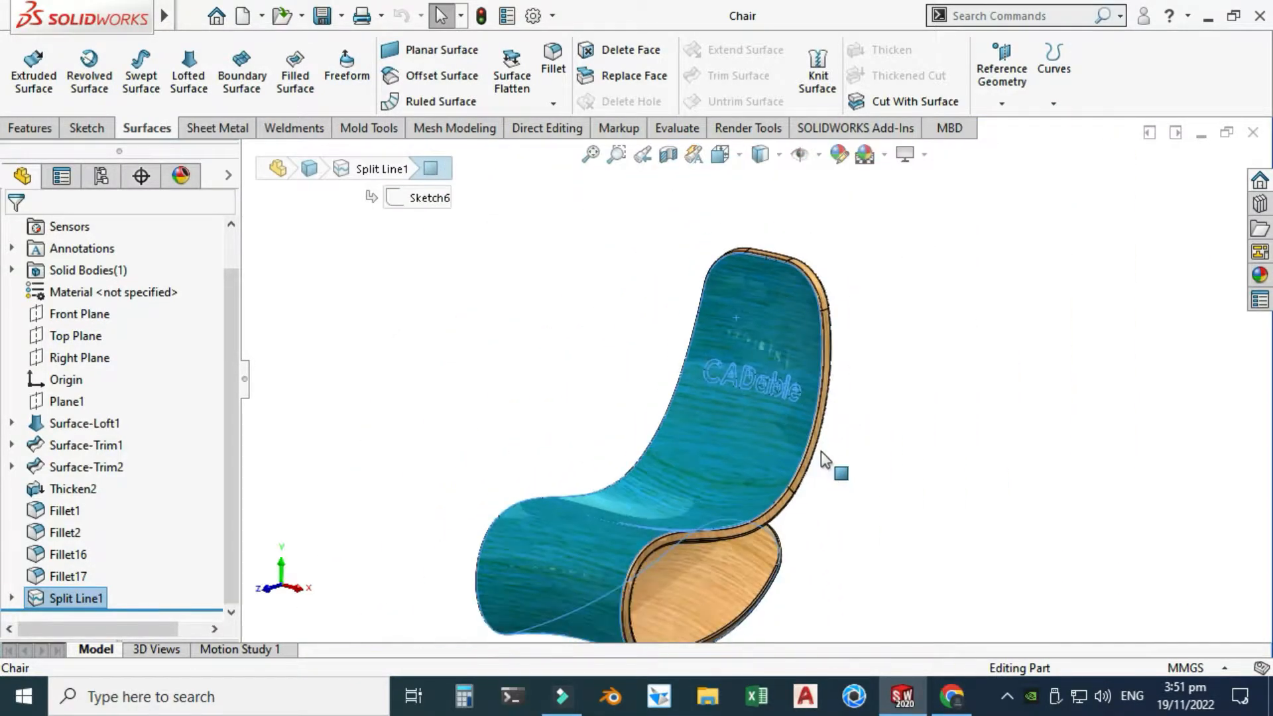
mouse_move(685, 384)
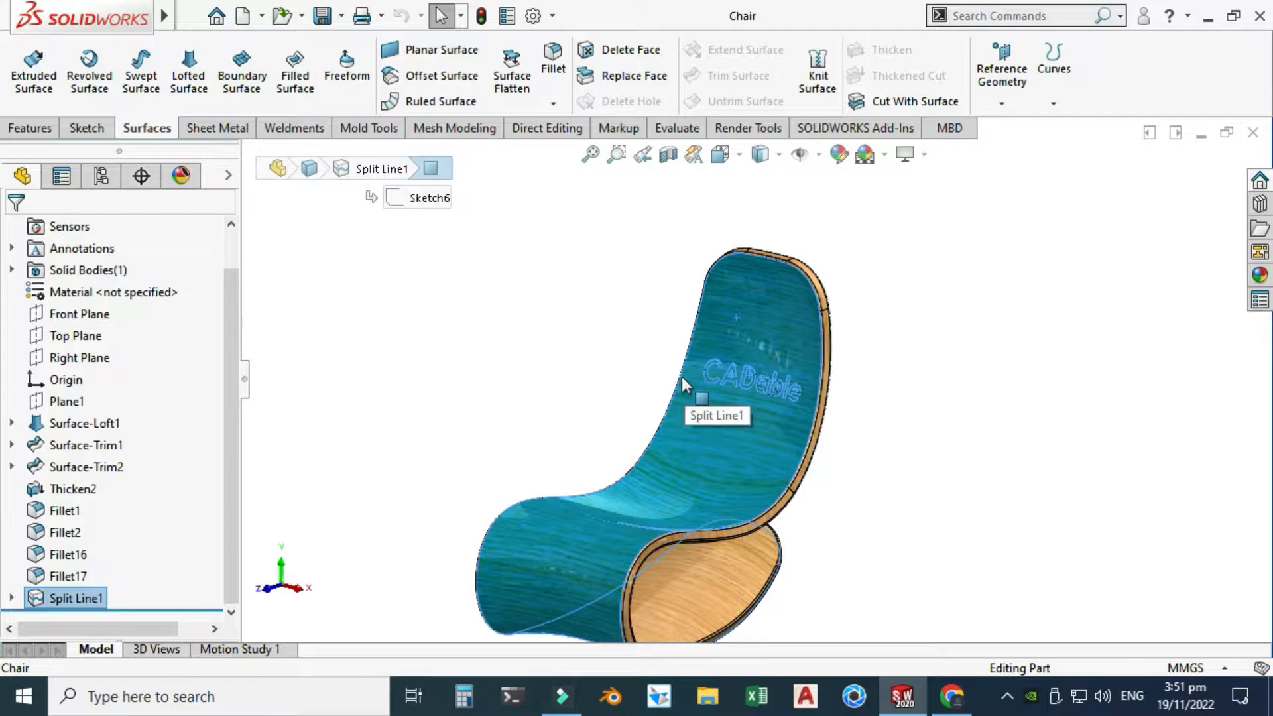
mouse_move(658, 379)
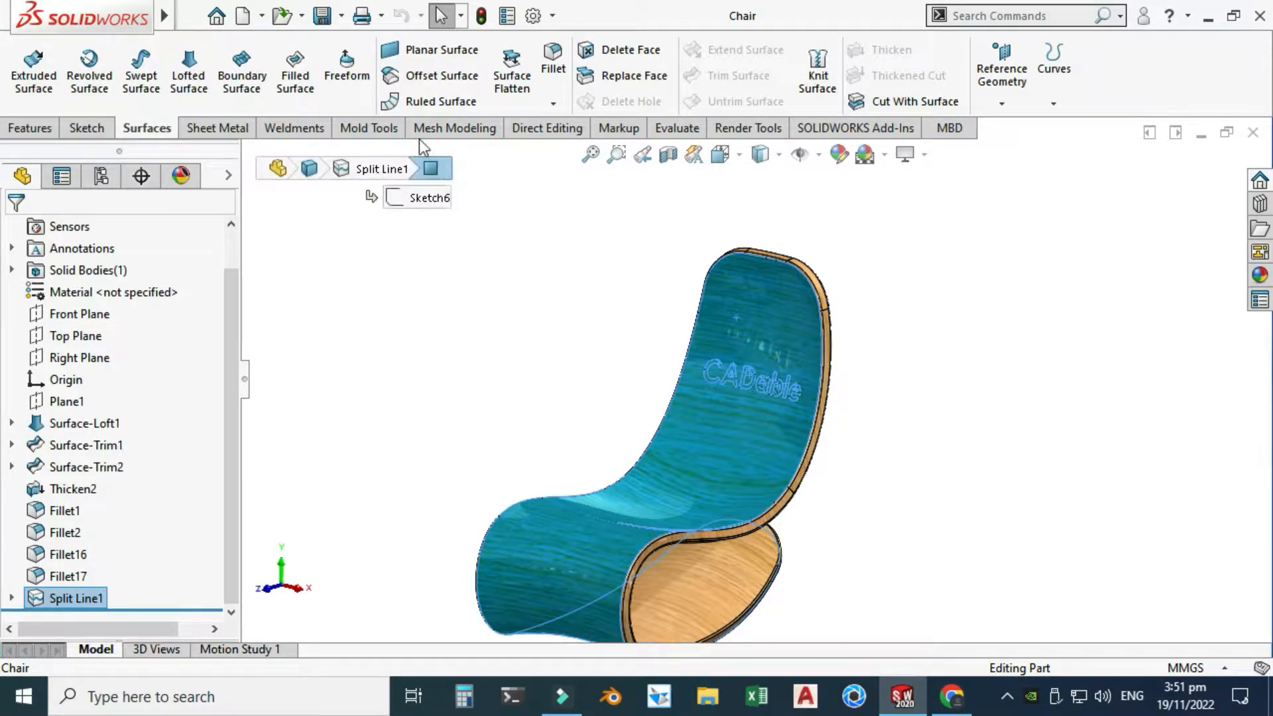
left_click(441, 76)
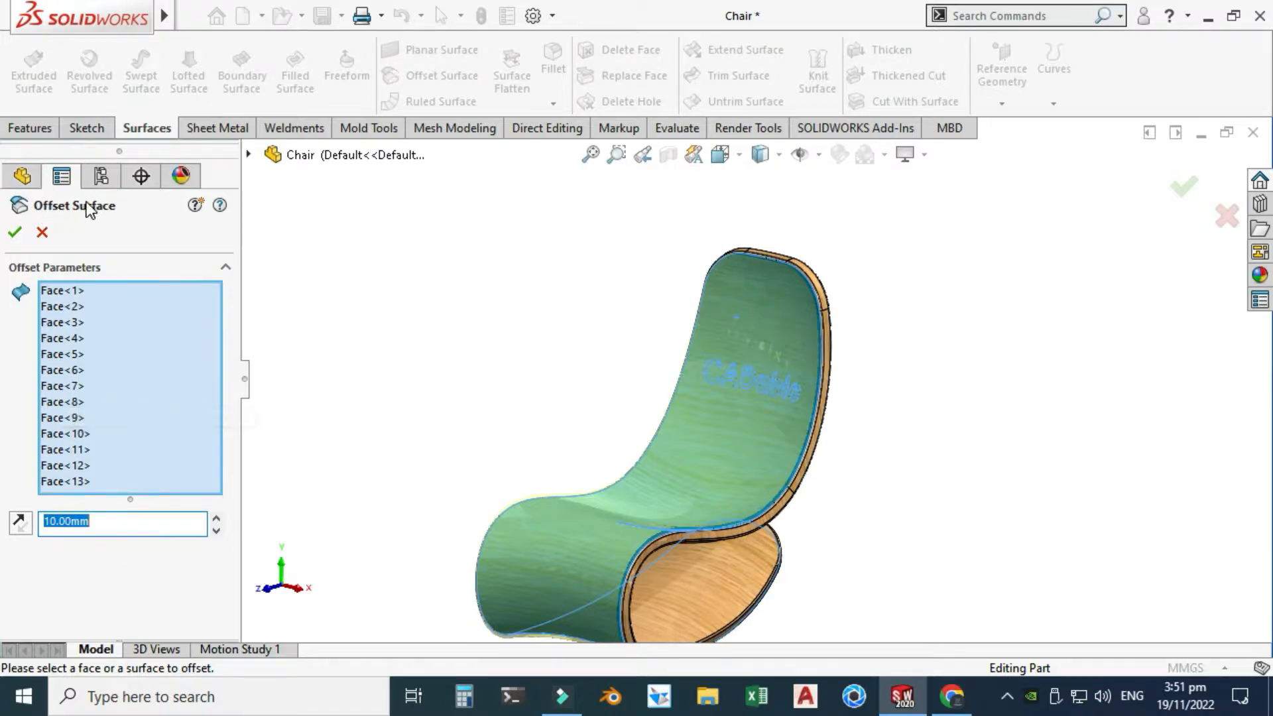
mouse_move(101, 426)
type("0")
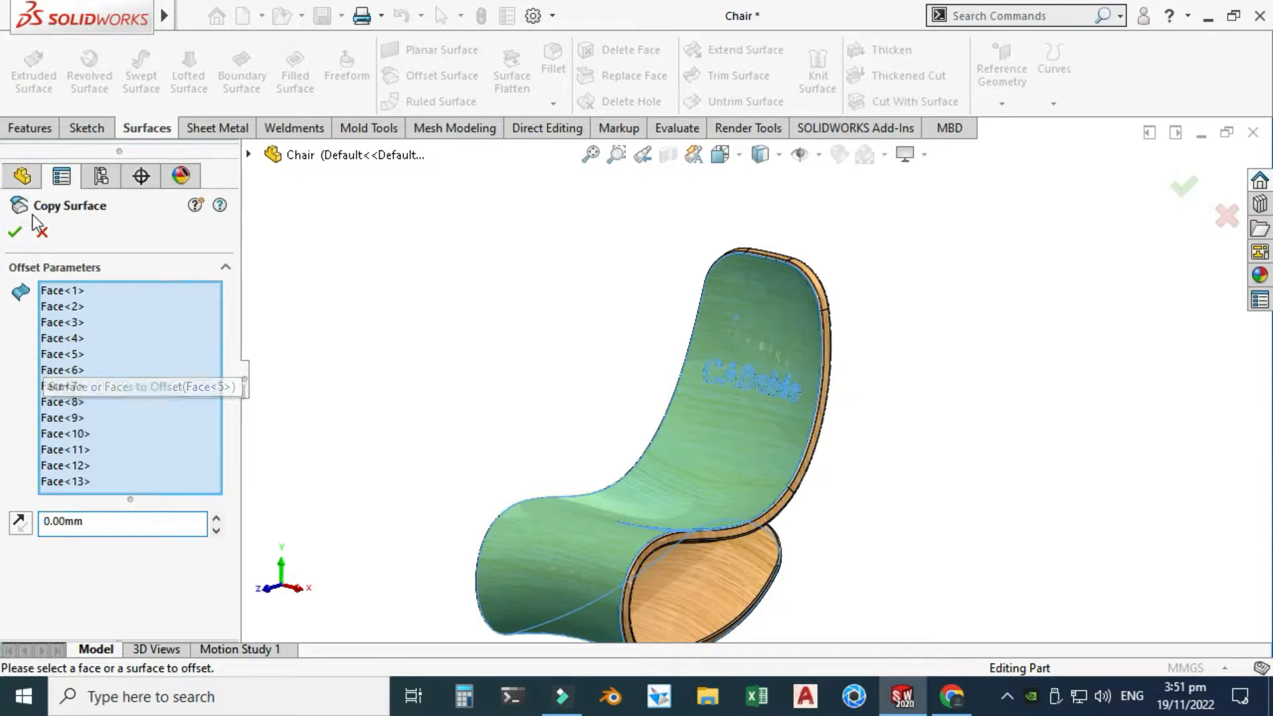
left_click(14, 232)
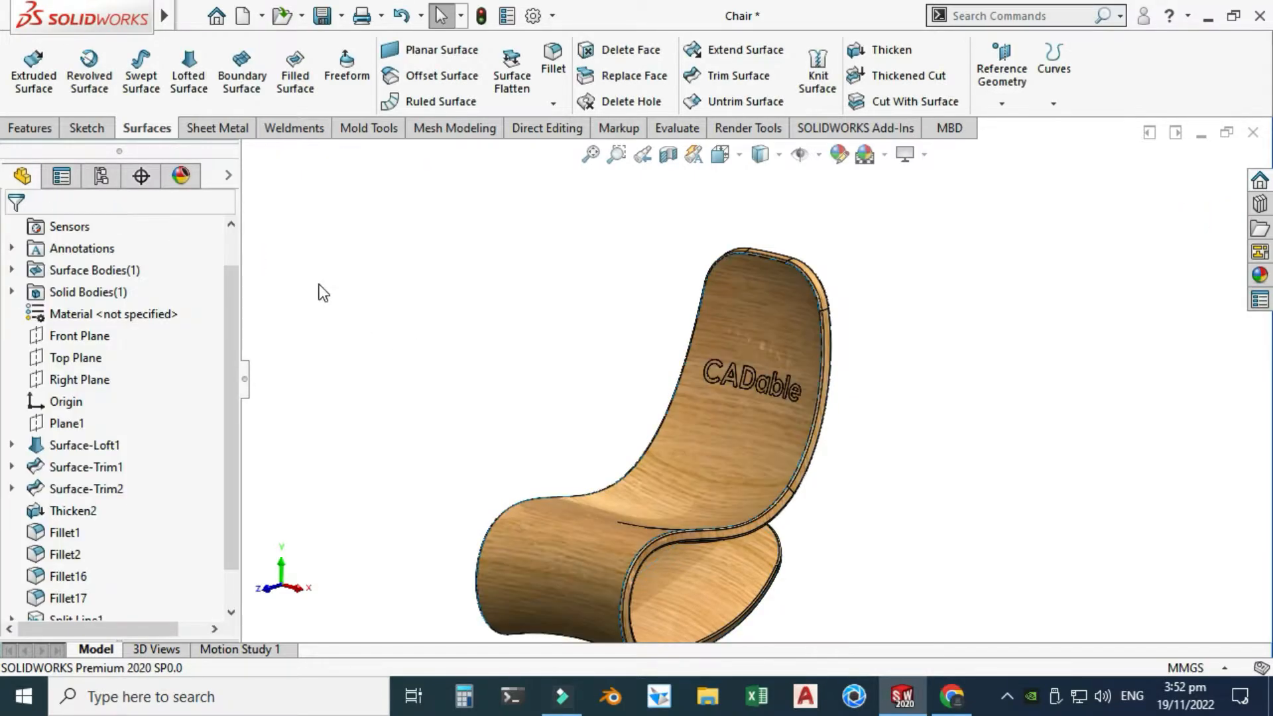
mouse_move(15, 297)
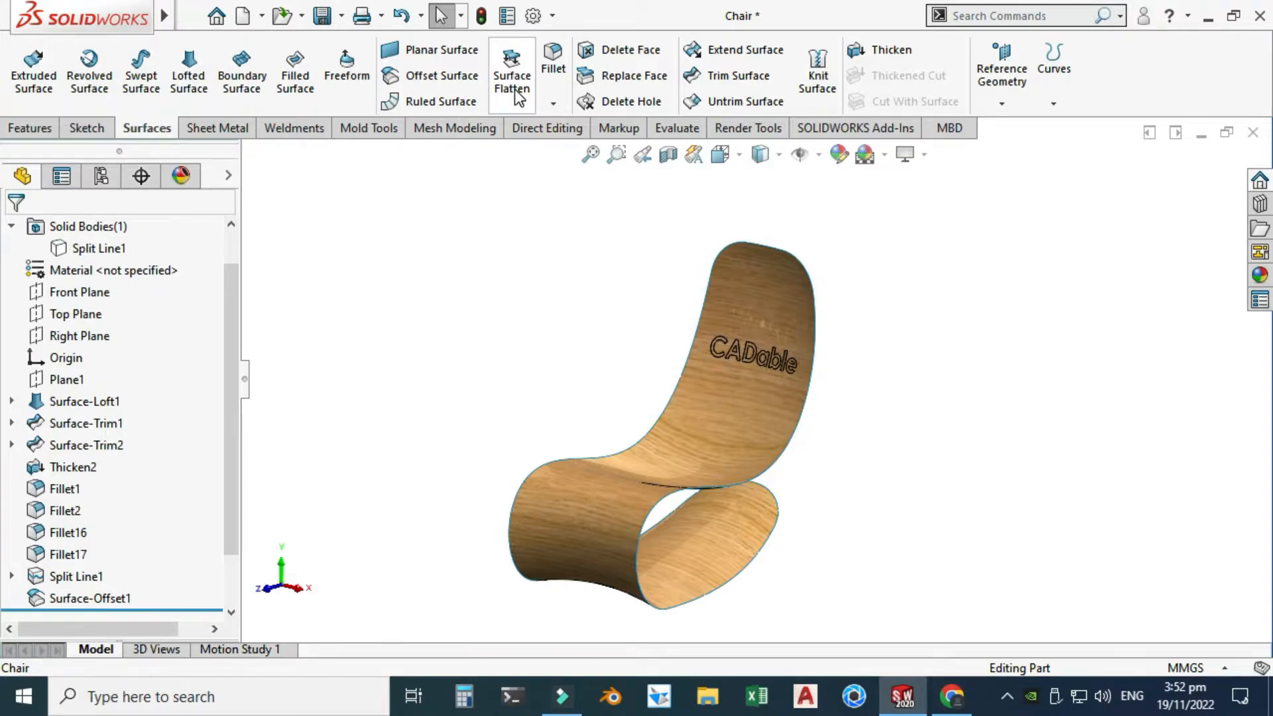
Start Surface Flatten on the copied chair surface with faces 1 through 13 selected
left_click(510, 69)
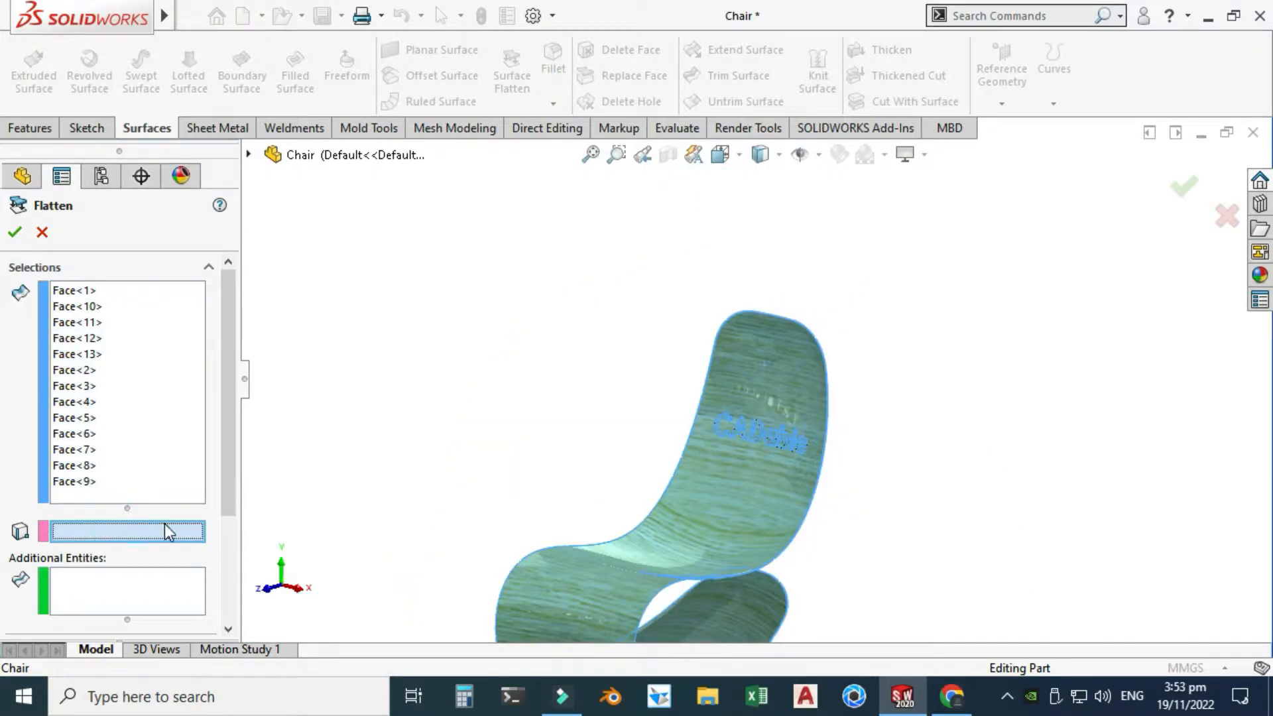
mouse_move(166, 535)
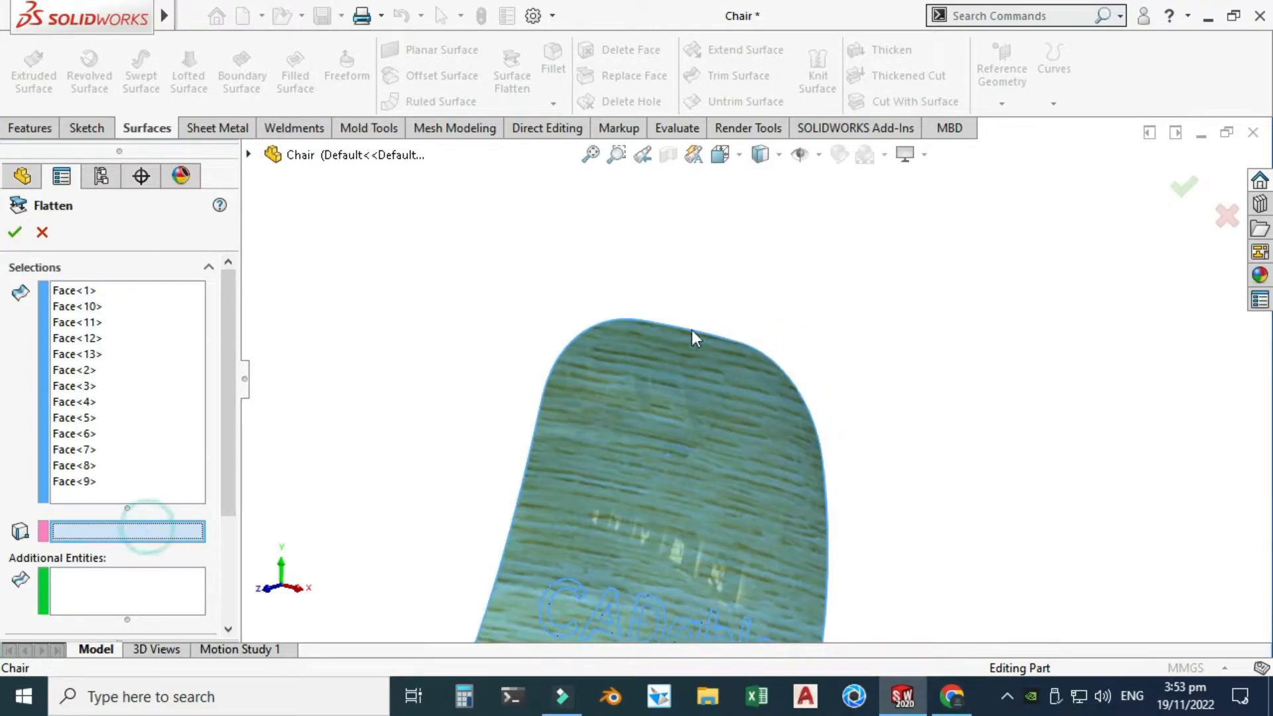
Set the chair back's top edge as the flatten reference so the mesh preview appears
left_click(678, 329)
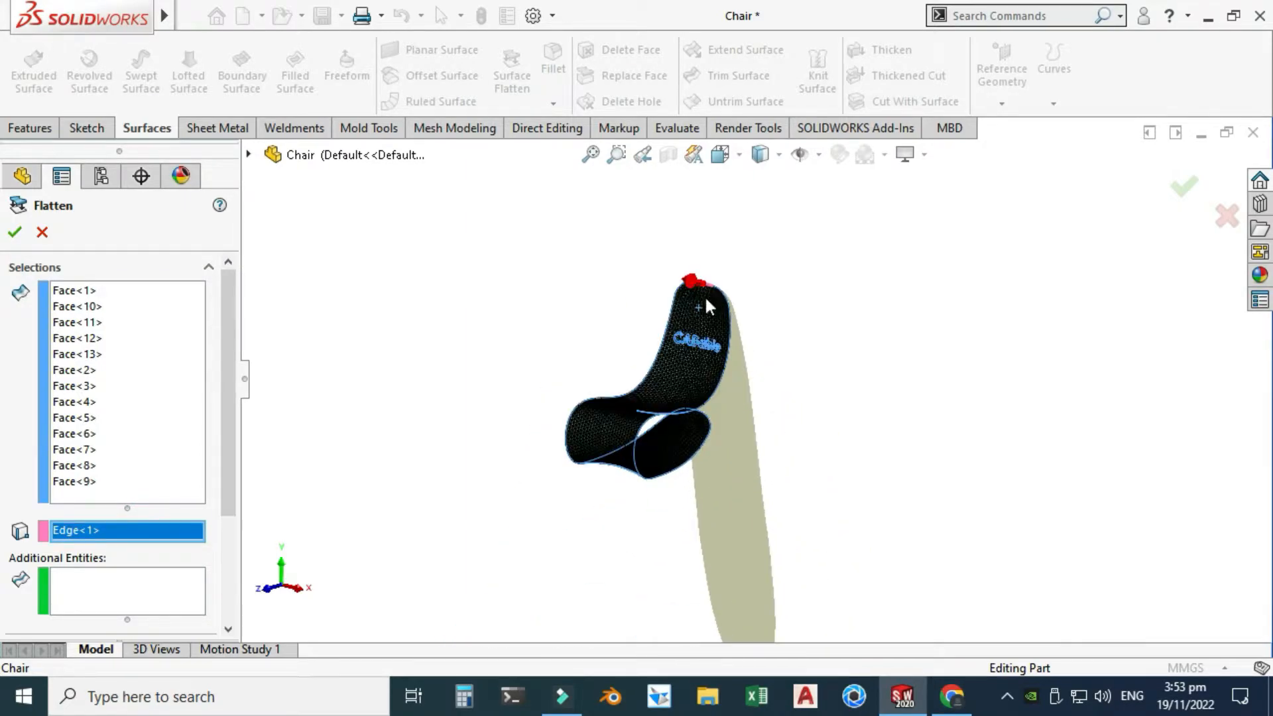
mouse_move(743, 292)
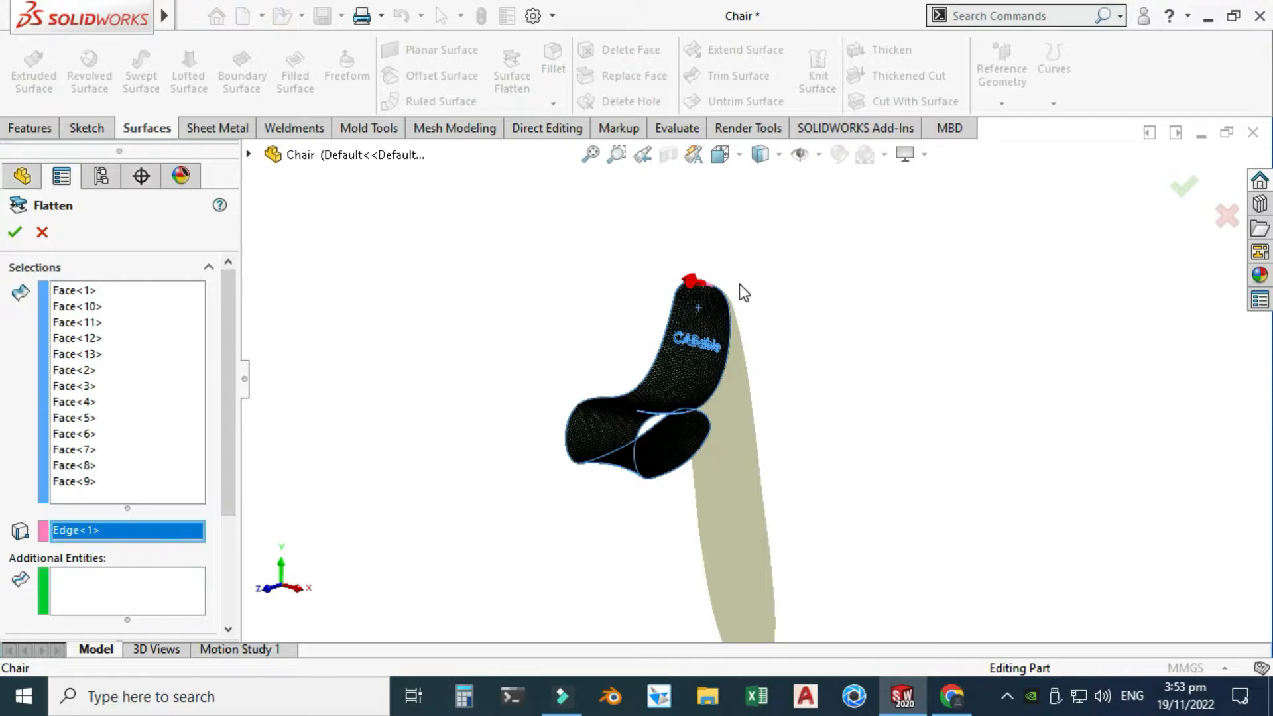
scroll("up", 3)
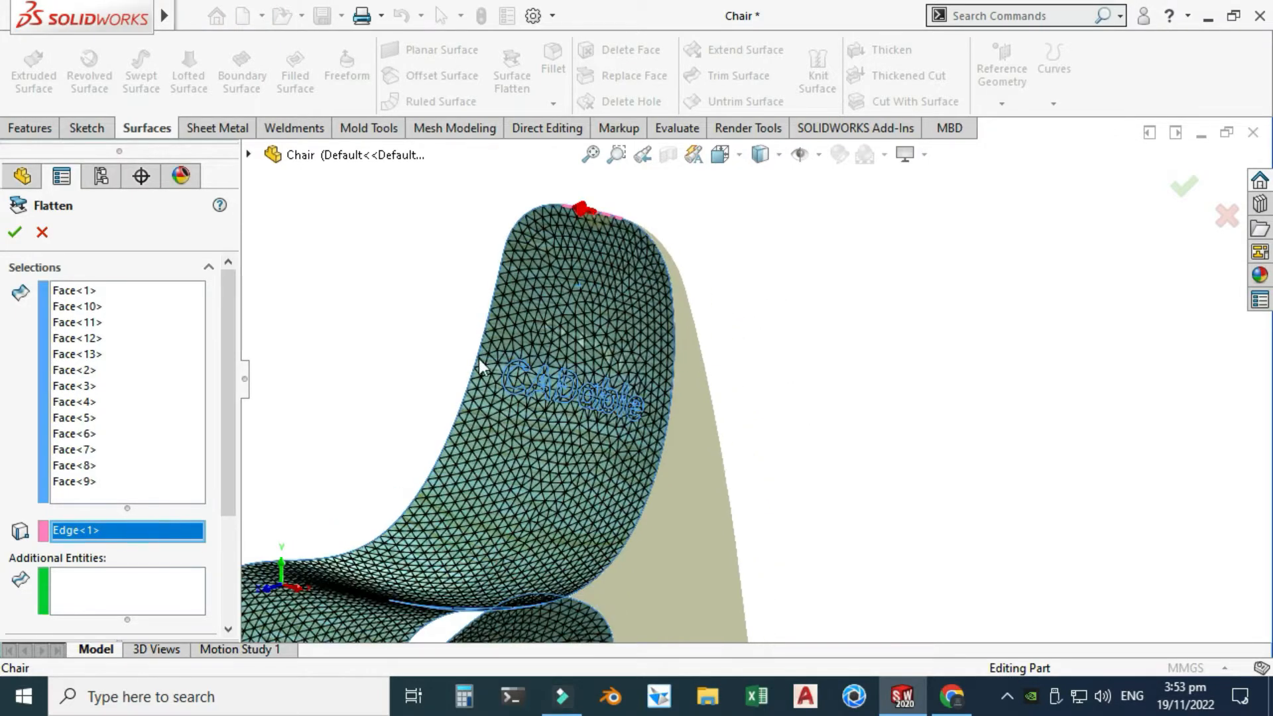
mouse_move(364, 404)
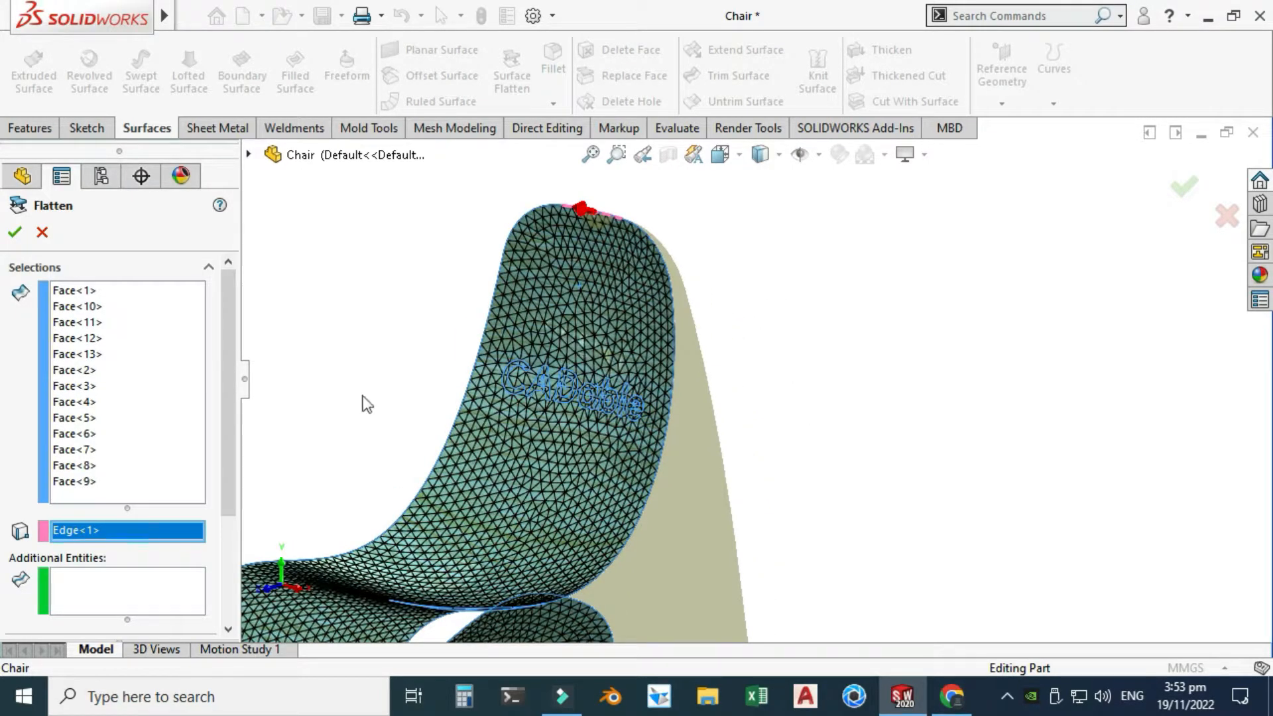
scroll("down", 3)
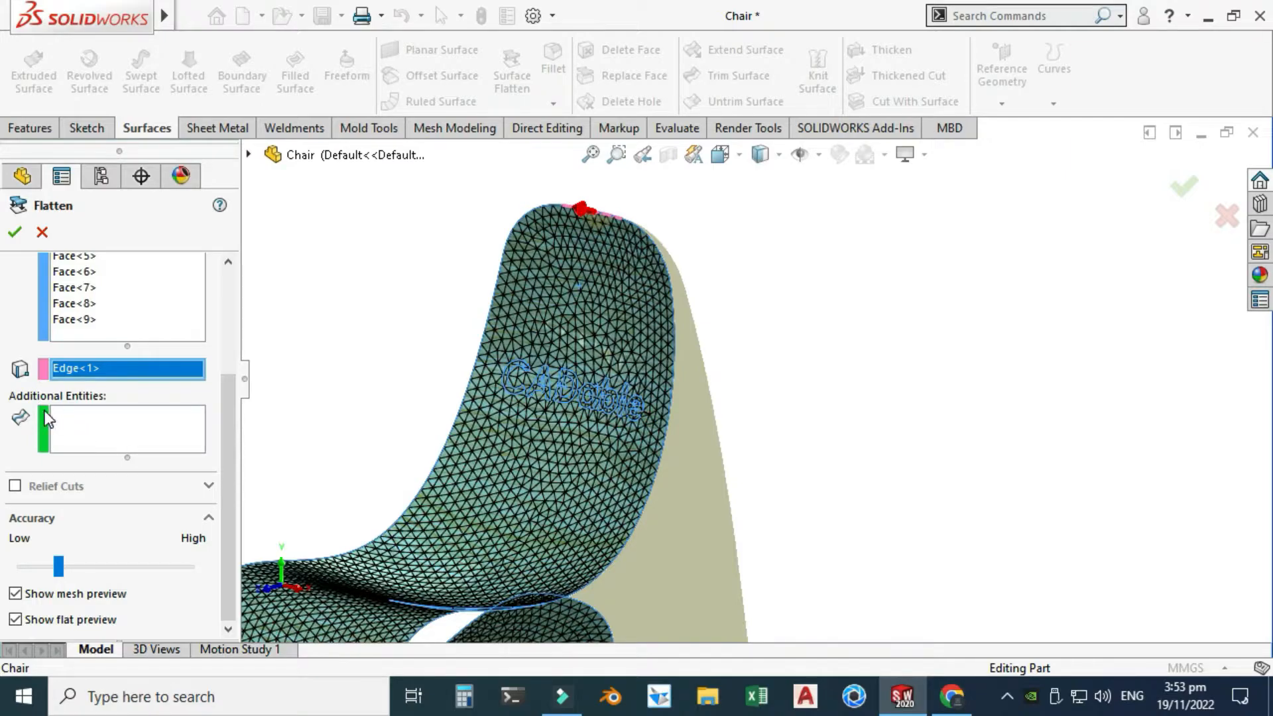
Add the CADable letter outline edges as additional entities and complete the surface flatten
left_click(126, 427)
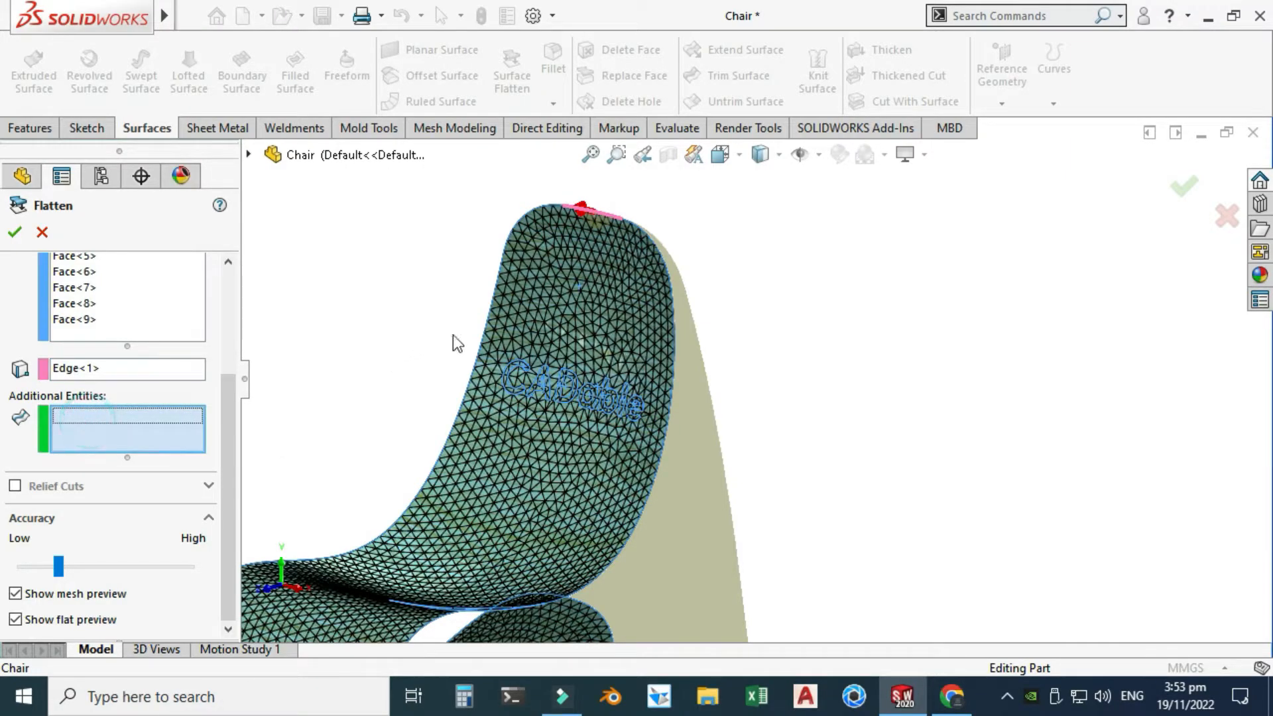
mouse_move(177, 440)
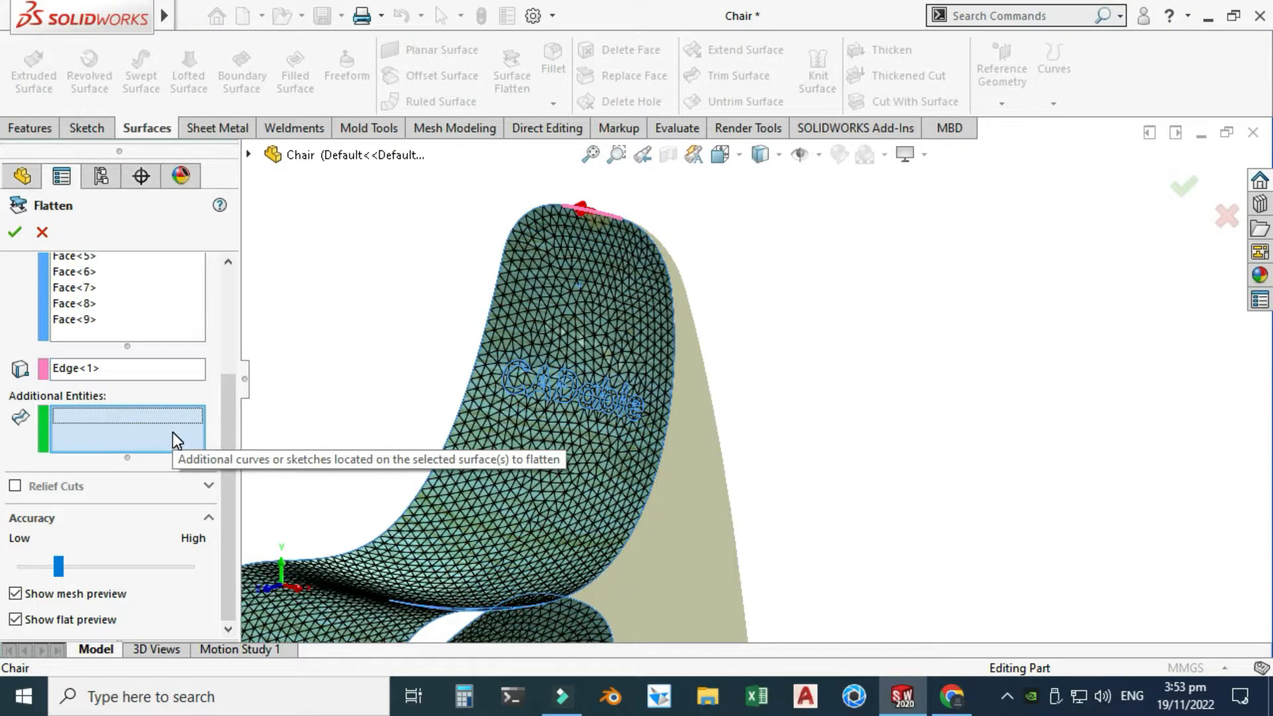
mouse_move(544, 365)
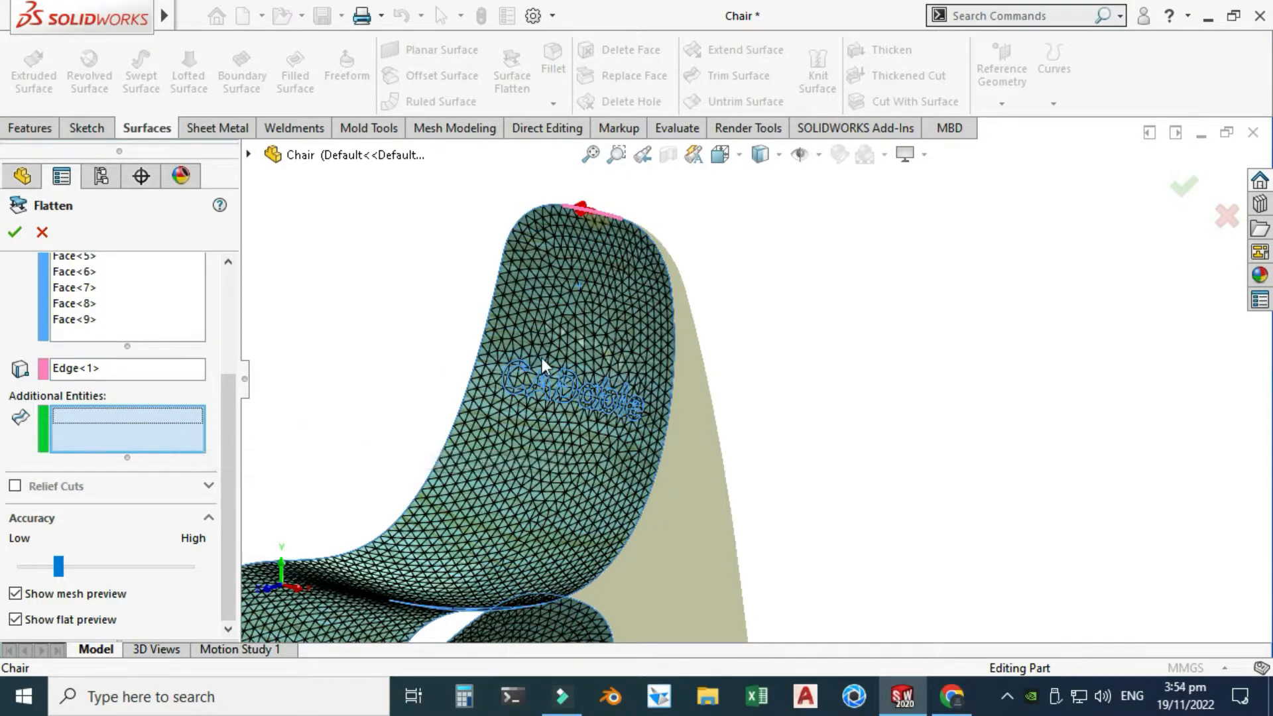
scroll("up", 3)
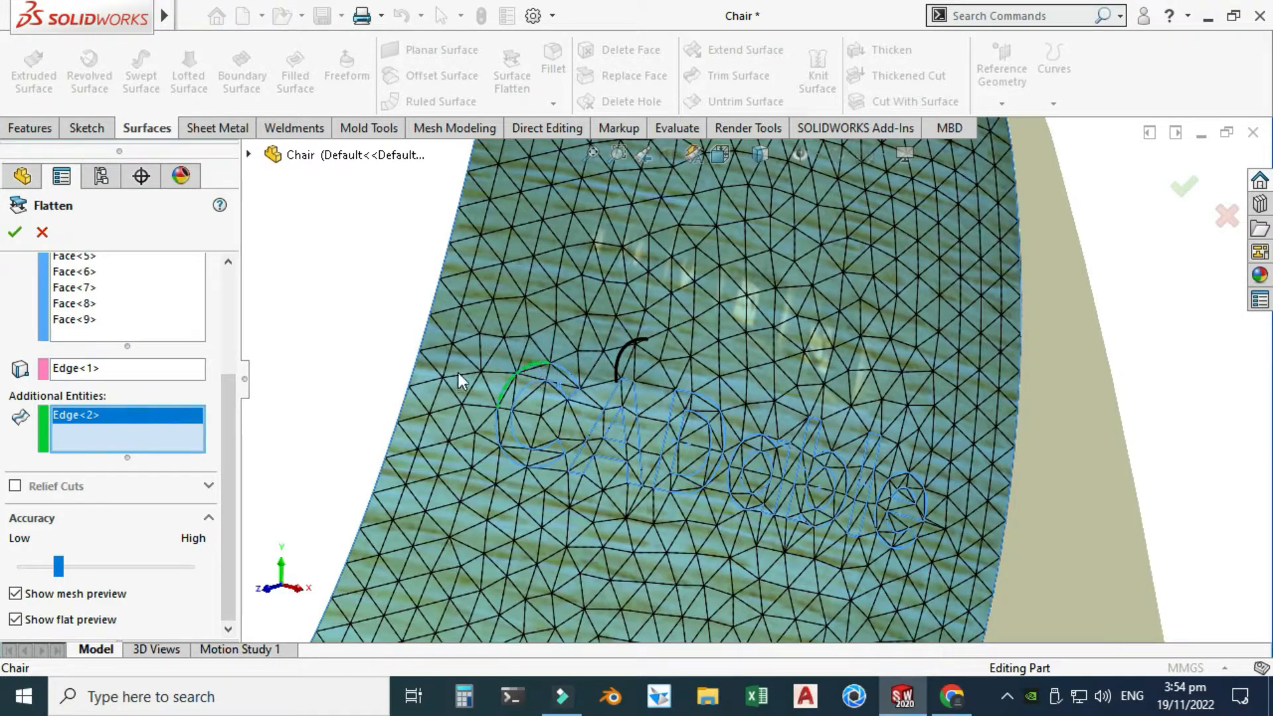
mouse_move(471, 357)
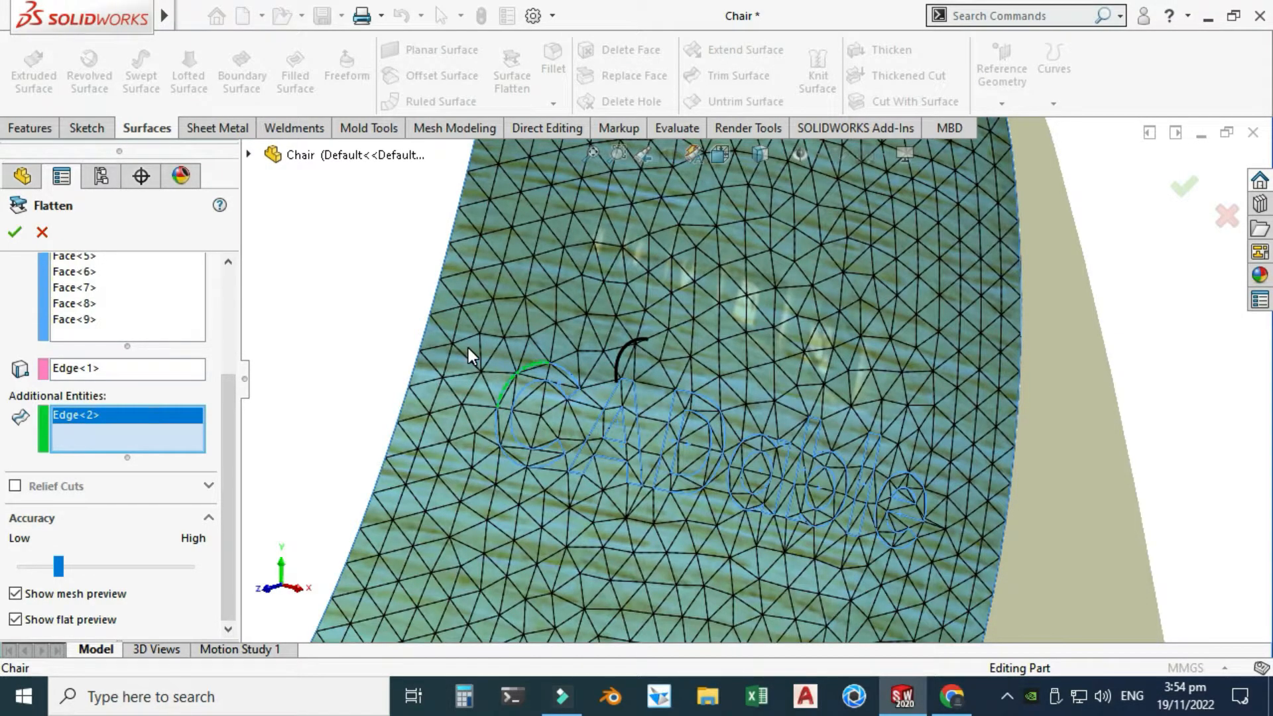
mouse_move(987, 466)
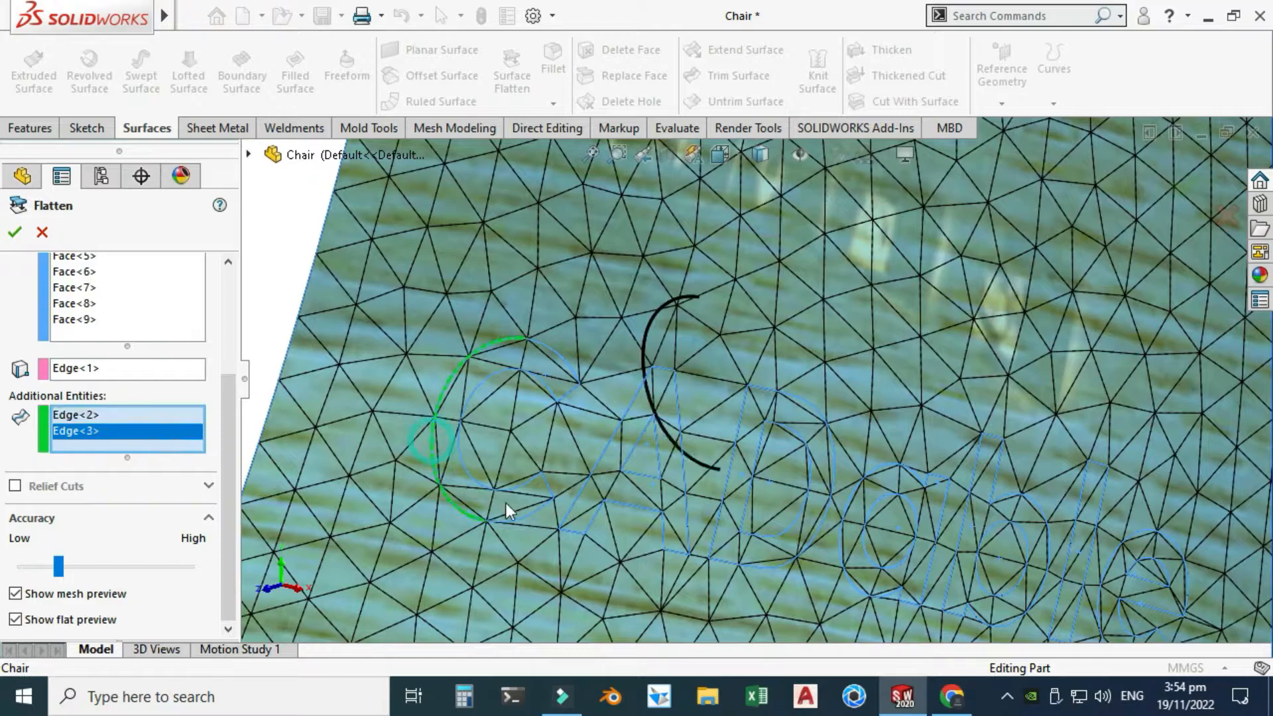
left_click(543, 474)
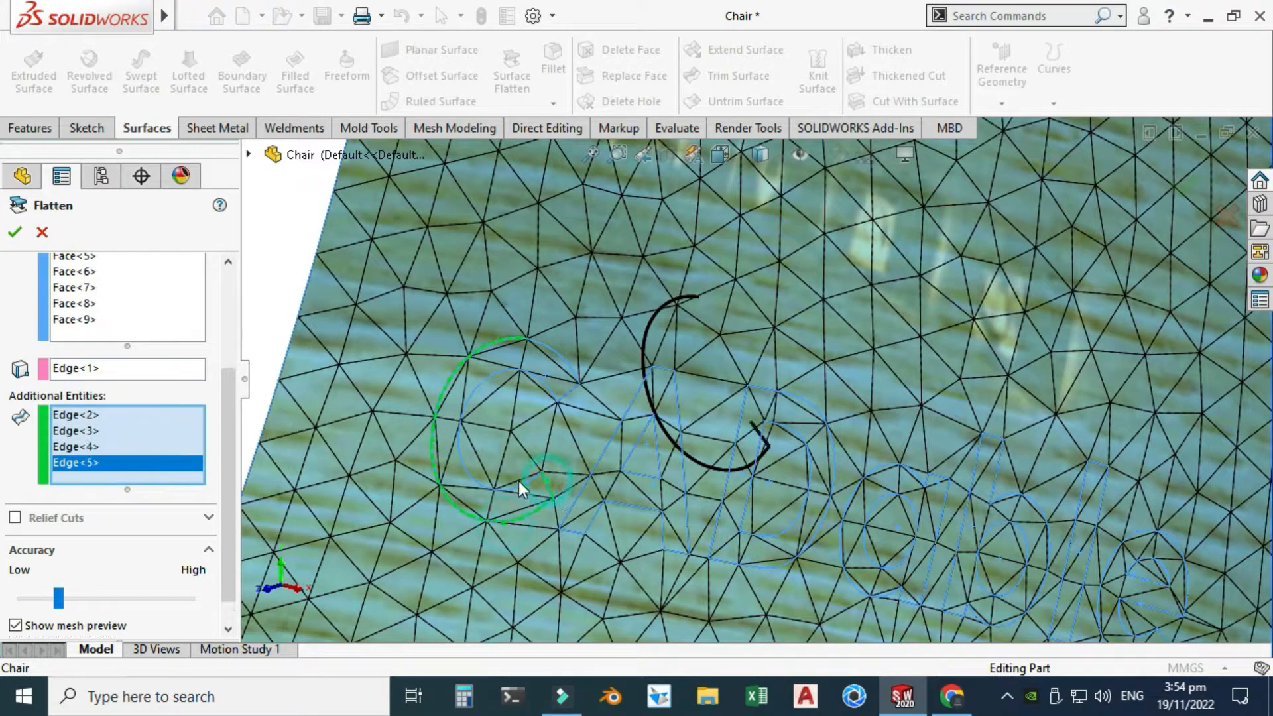
left_click(629, 451)
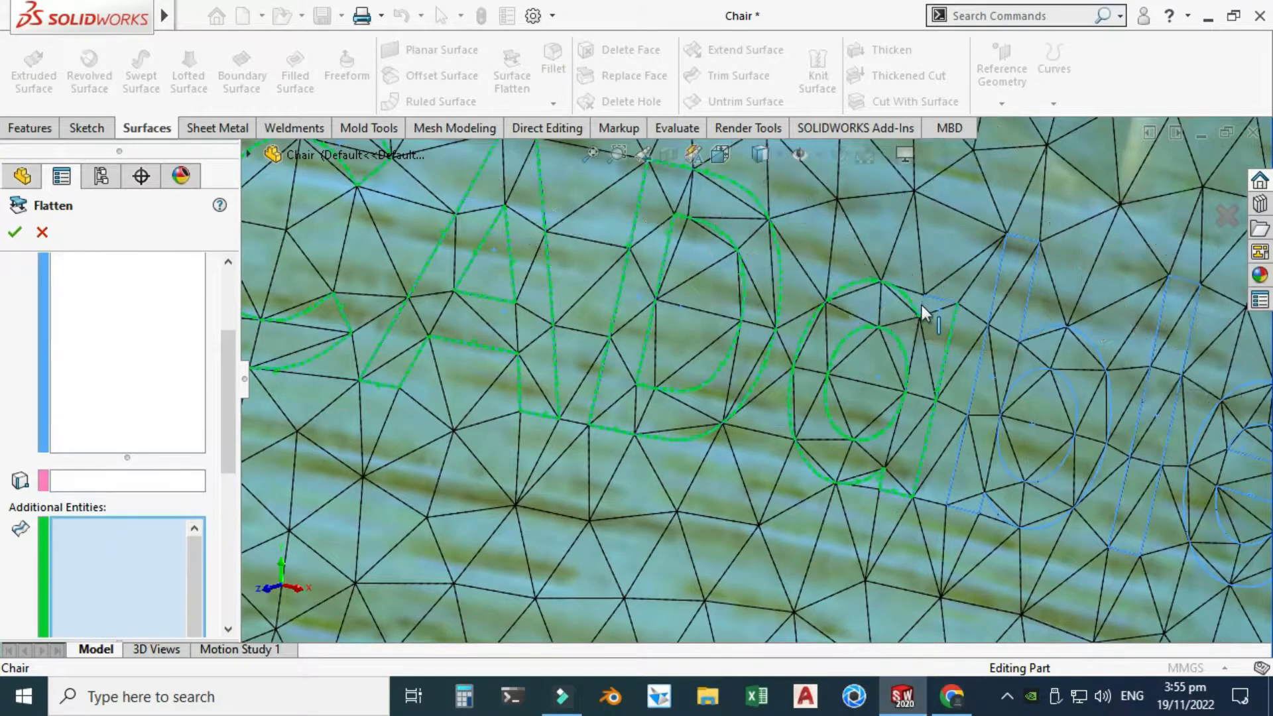
left_click(849, 296)
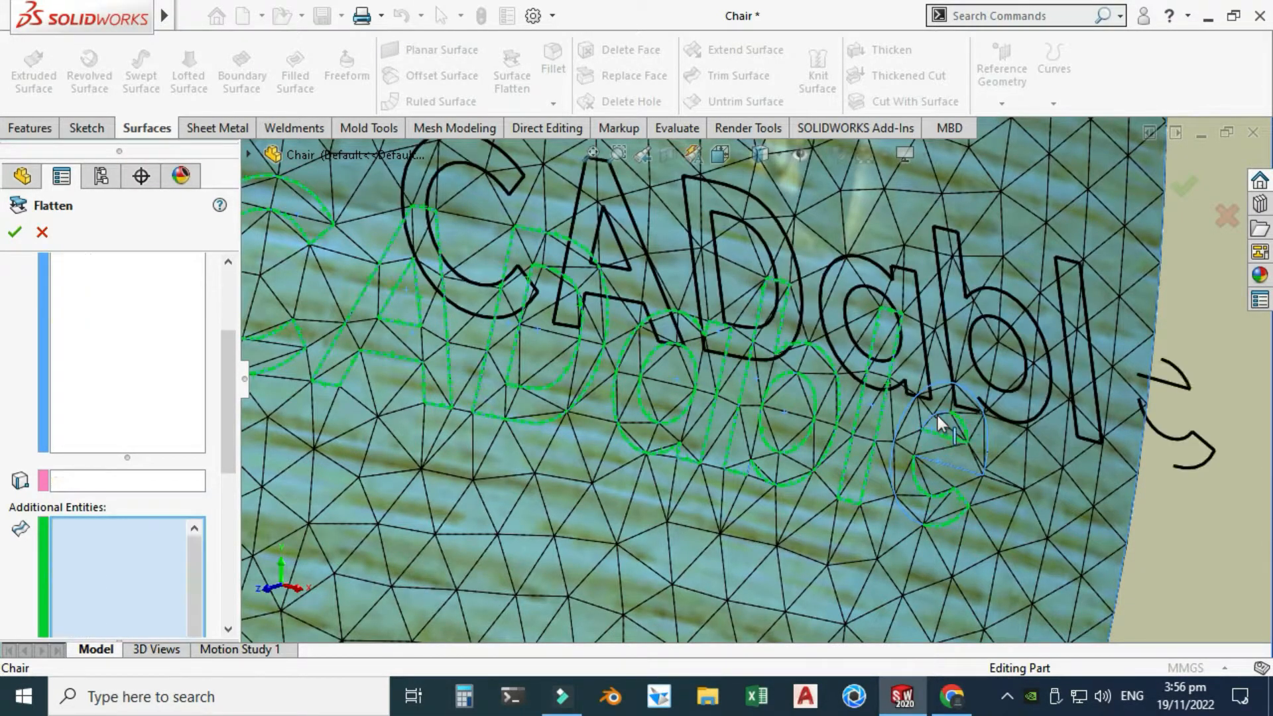
left_click(942, 422)
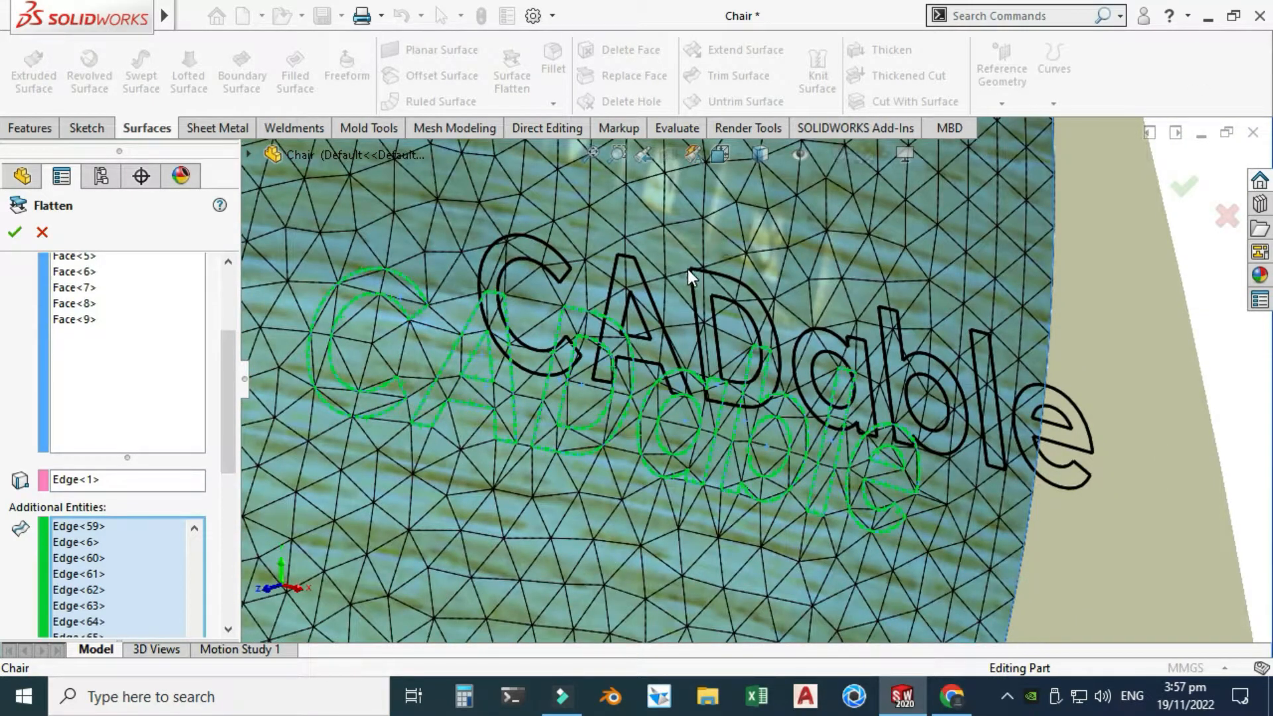
mouse_move(410, 308)
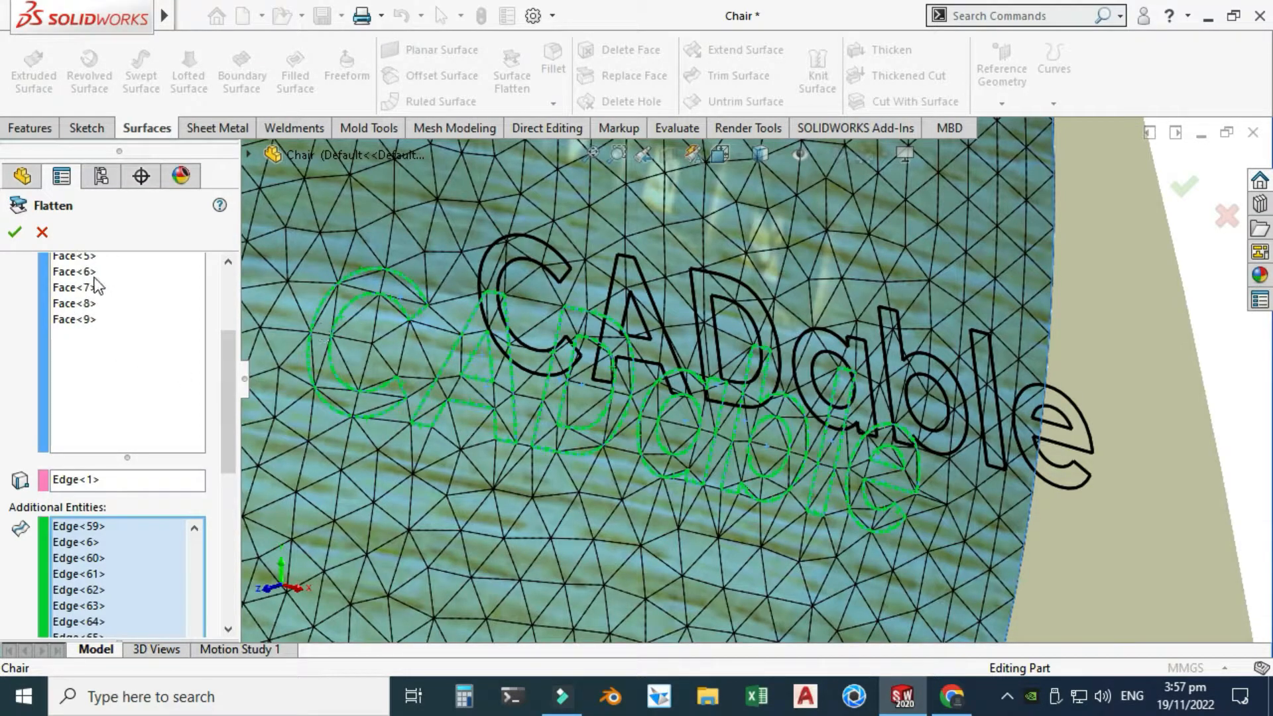
mouse_move(25, 285)
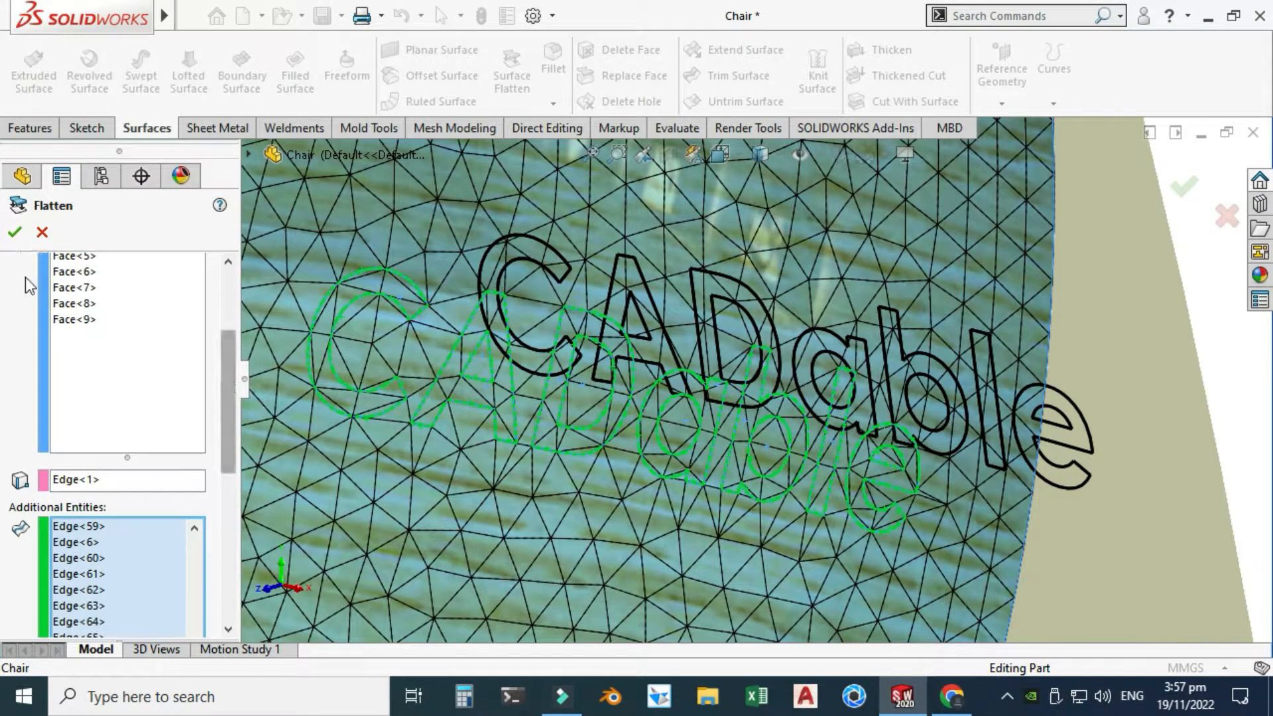
left_click(14, 232)
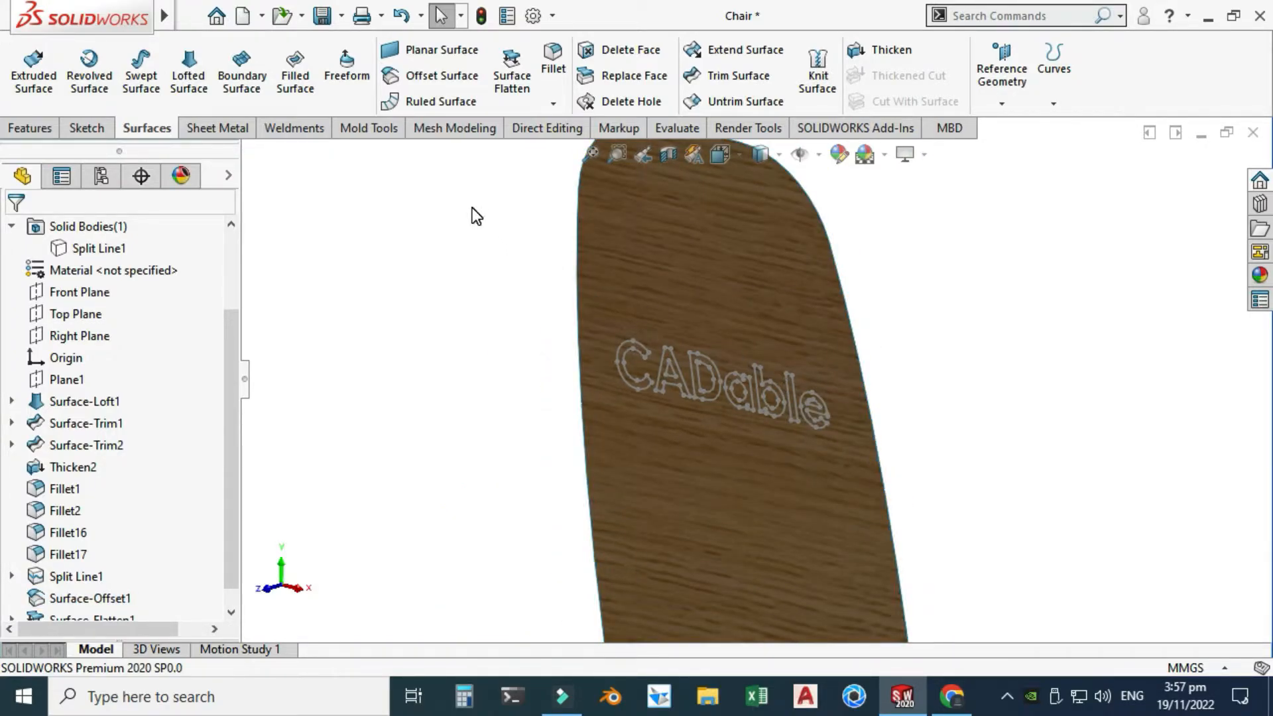
mouse_move(808, 332)
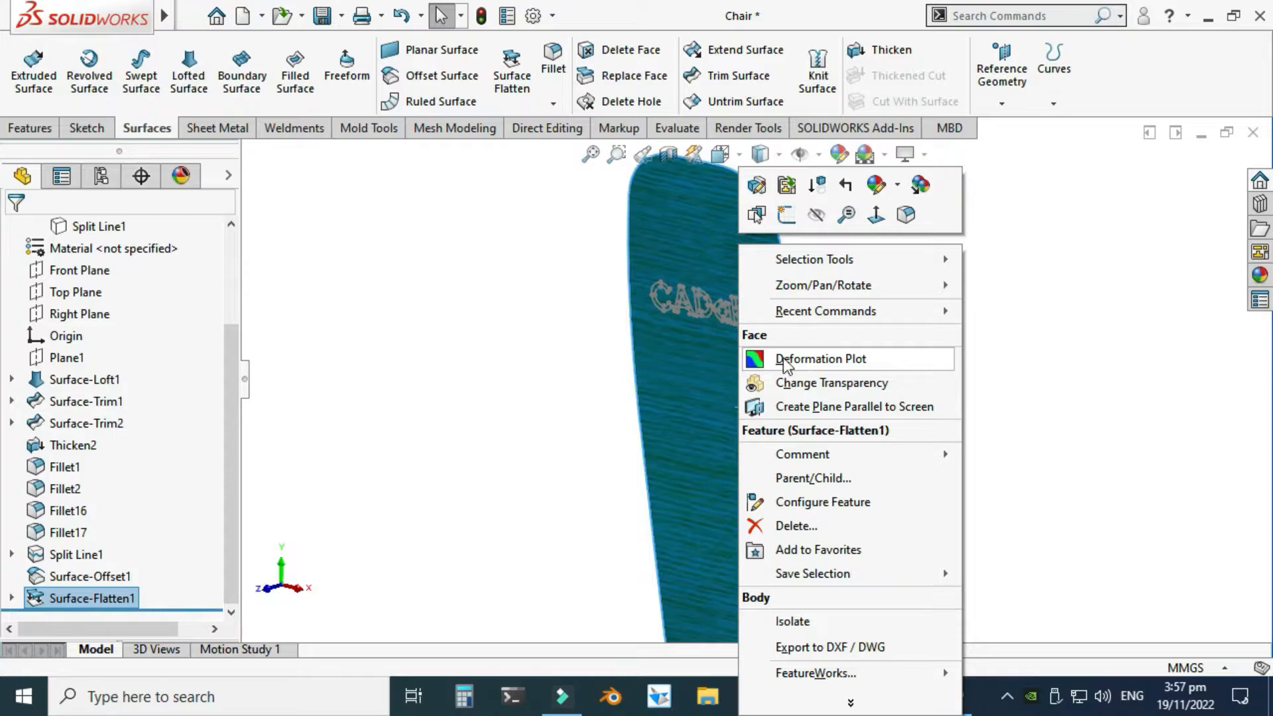
Show the deformation plot on the flattened chair back, reading stretch near 3.7% and compression near 4.4%
left_click(820, 358)
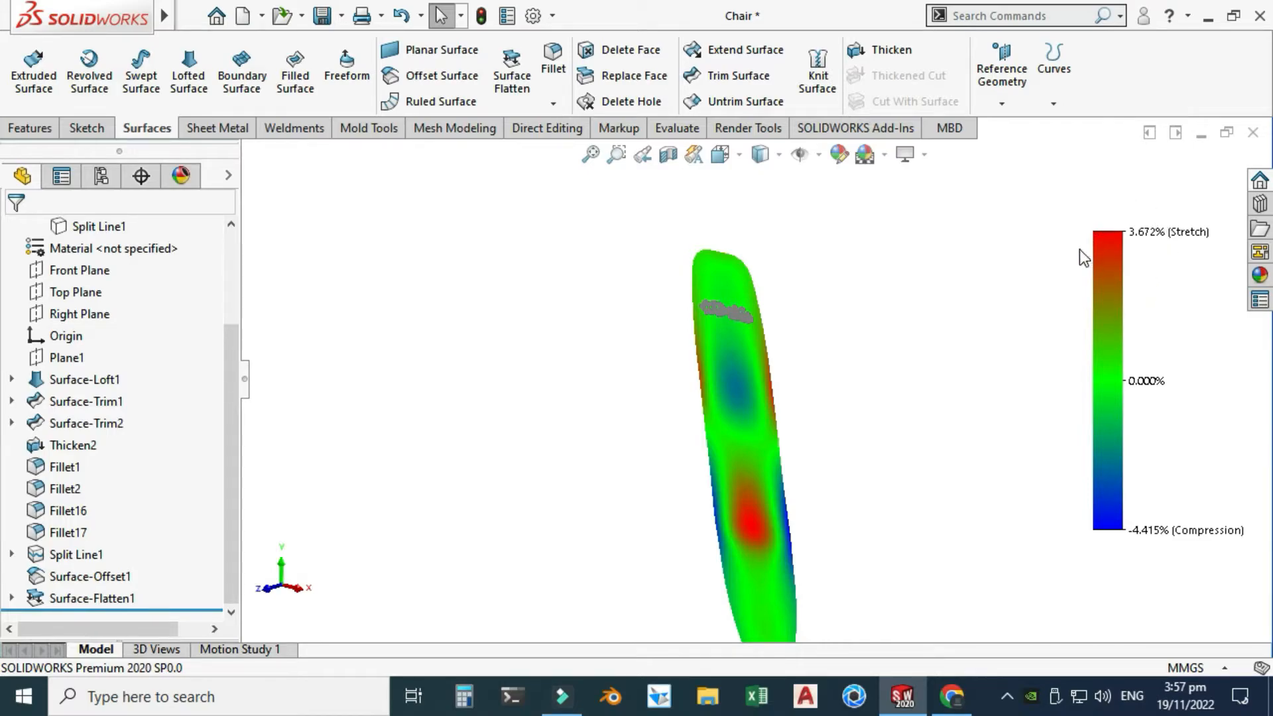
mouse_move(1144, 500)
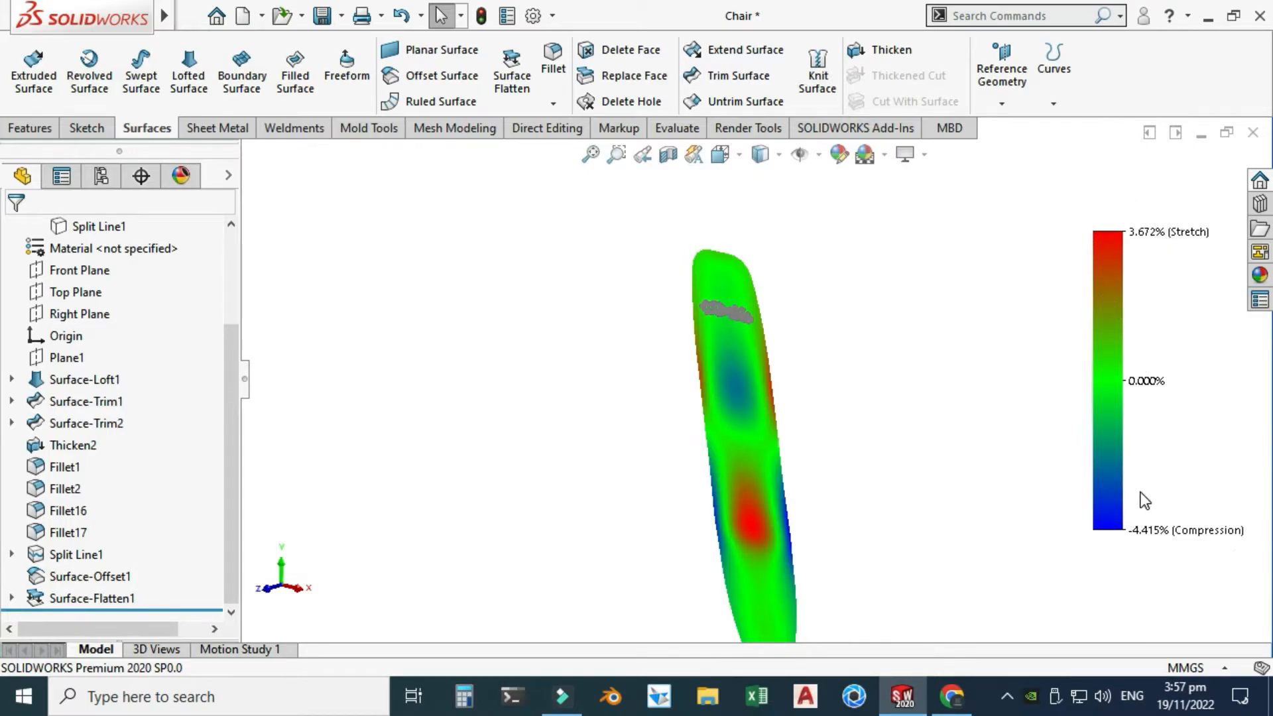
mouse_move(751, 527)
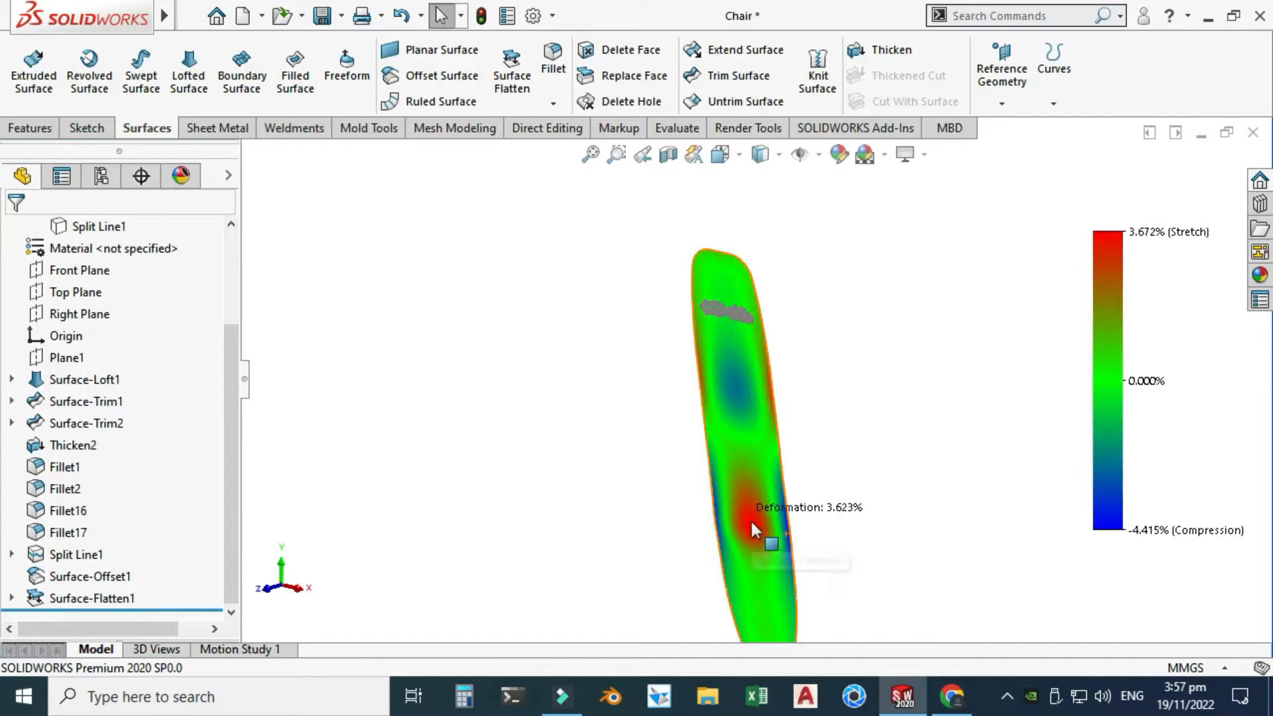
mouse_move(748, 526)
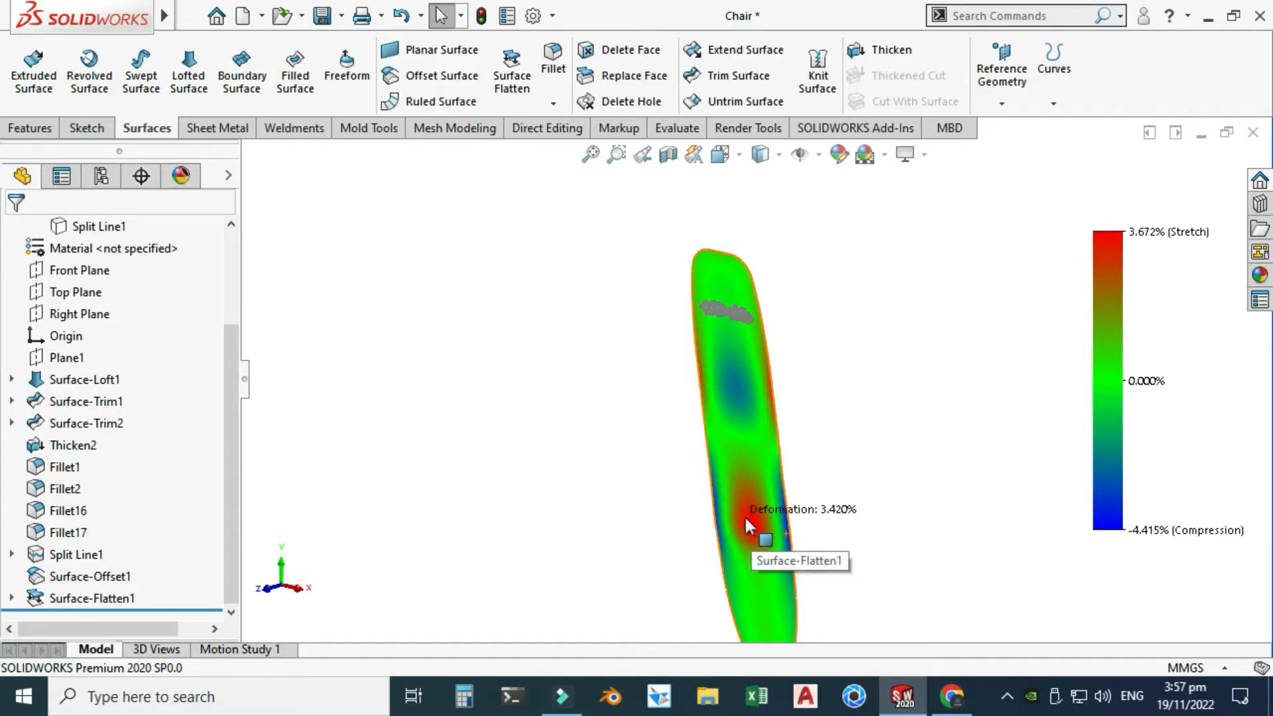
mouse_move(722, 287)
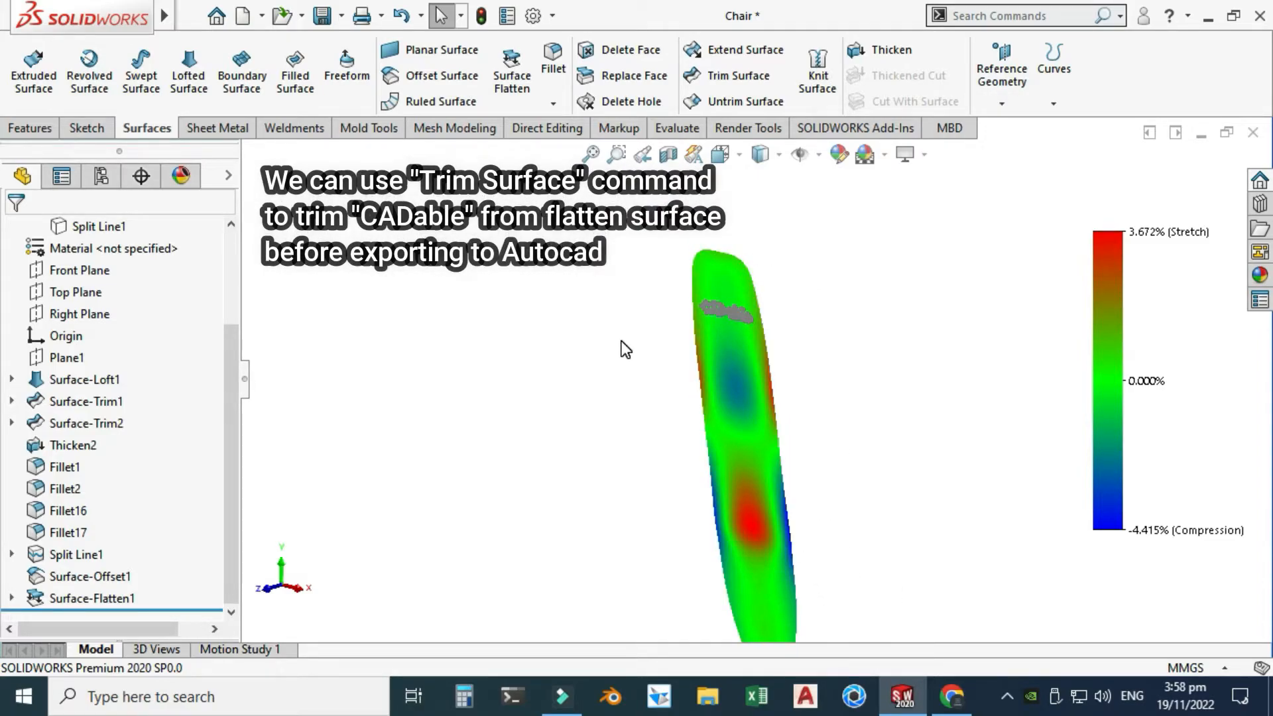
mouse_move(607, 364)
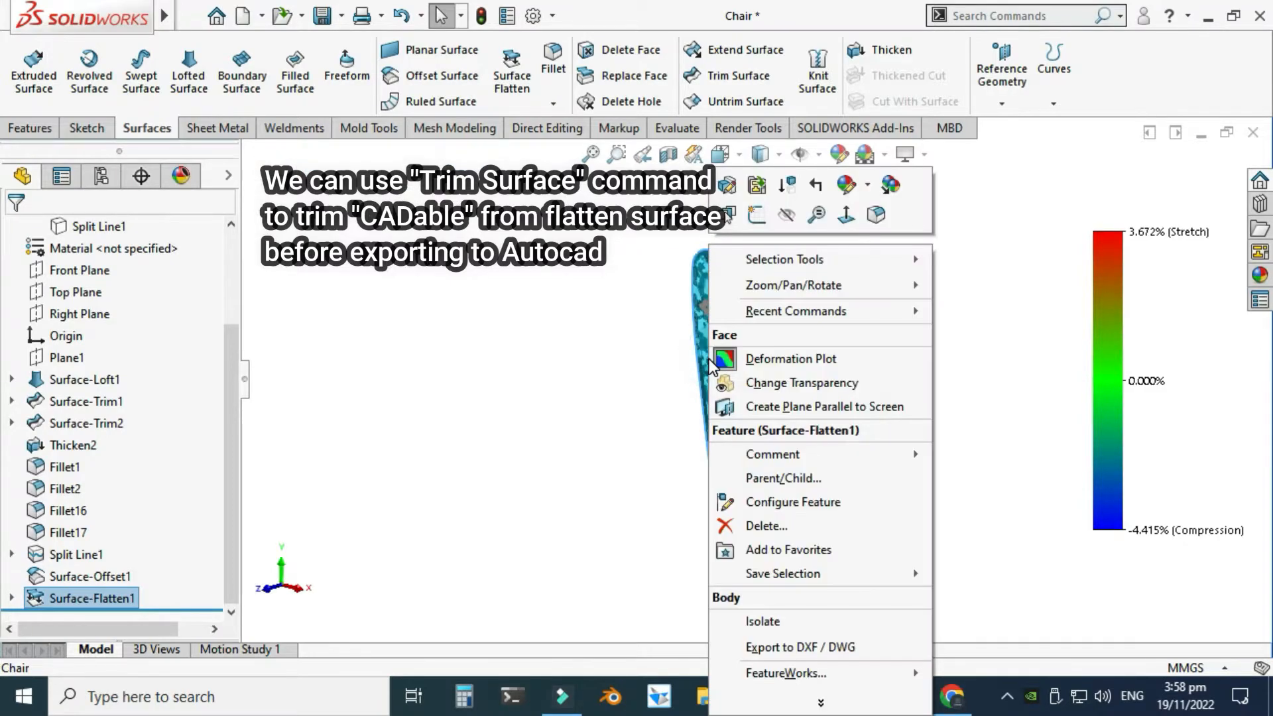
mouse_move(780, 578)
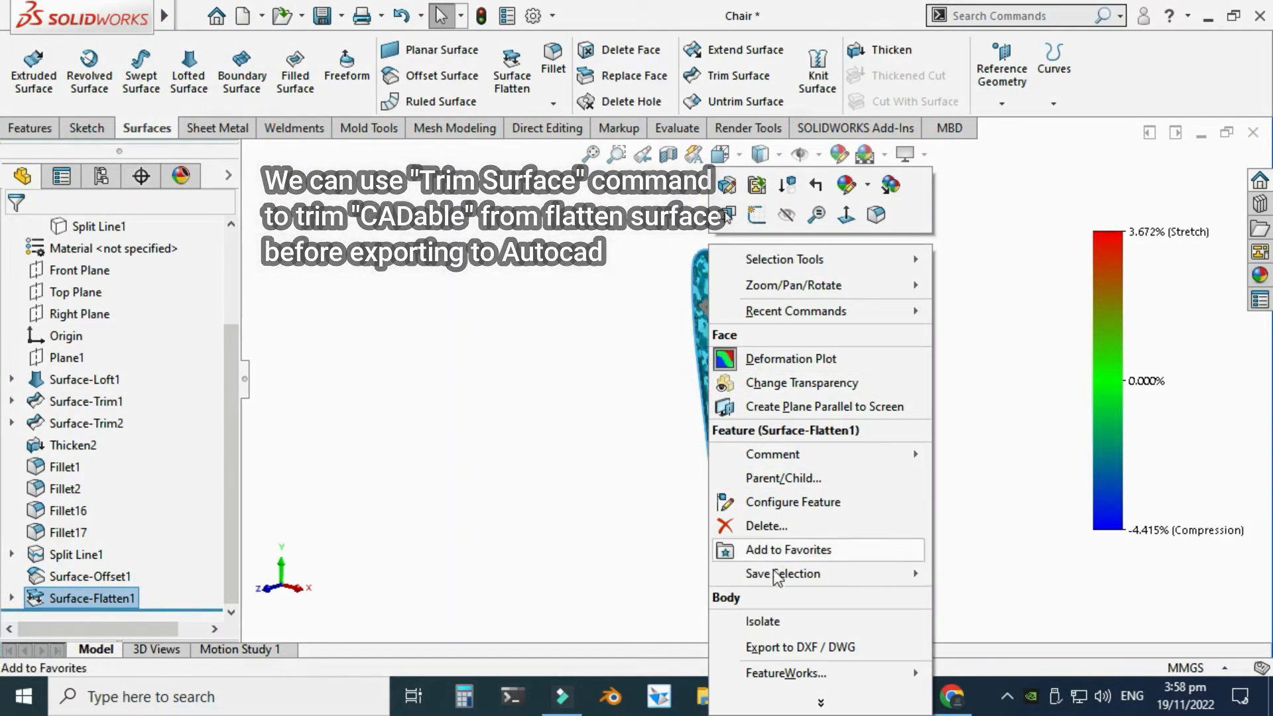
mouse_move(818, 647)
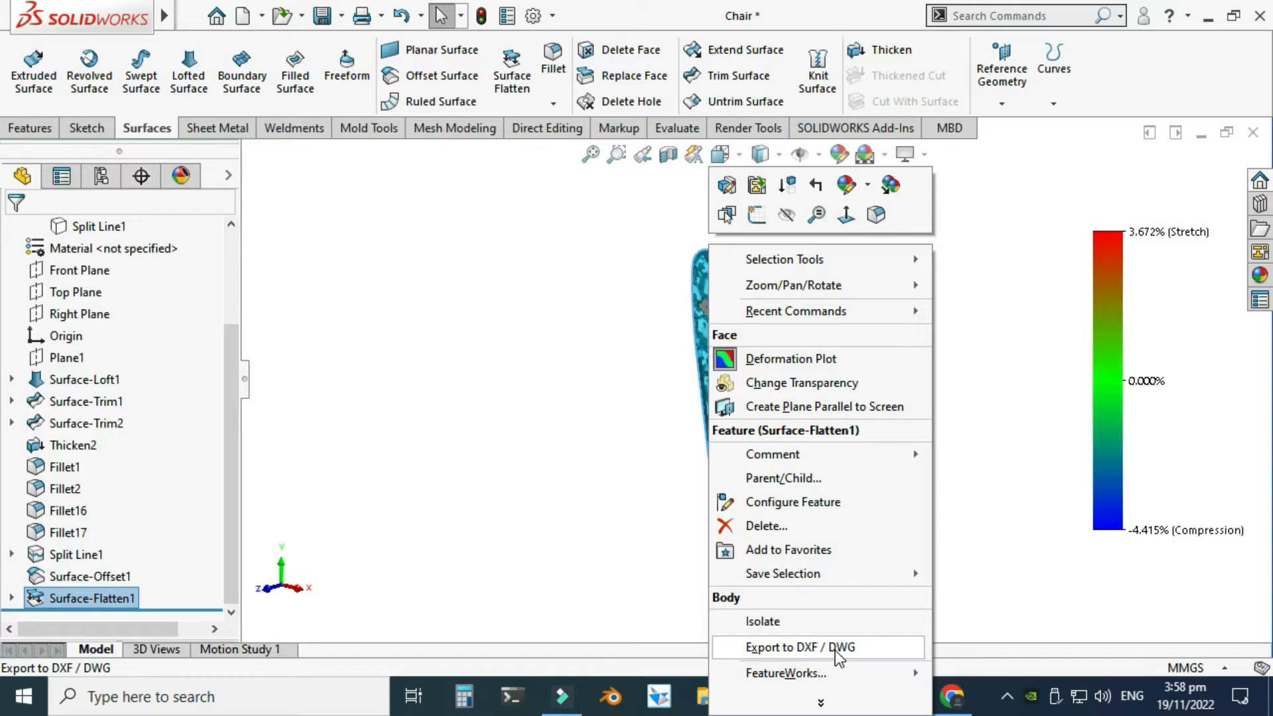
Export the flattened body to DXF, naming the file 'Chair Layout Blank' in Downloads
left_click(800, 647)
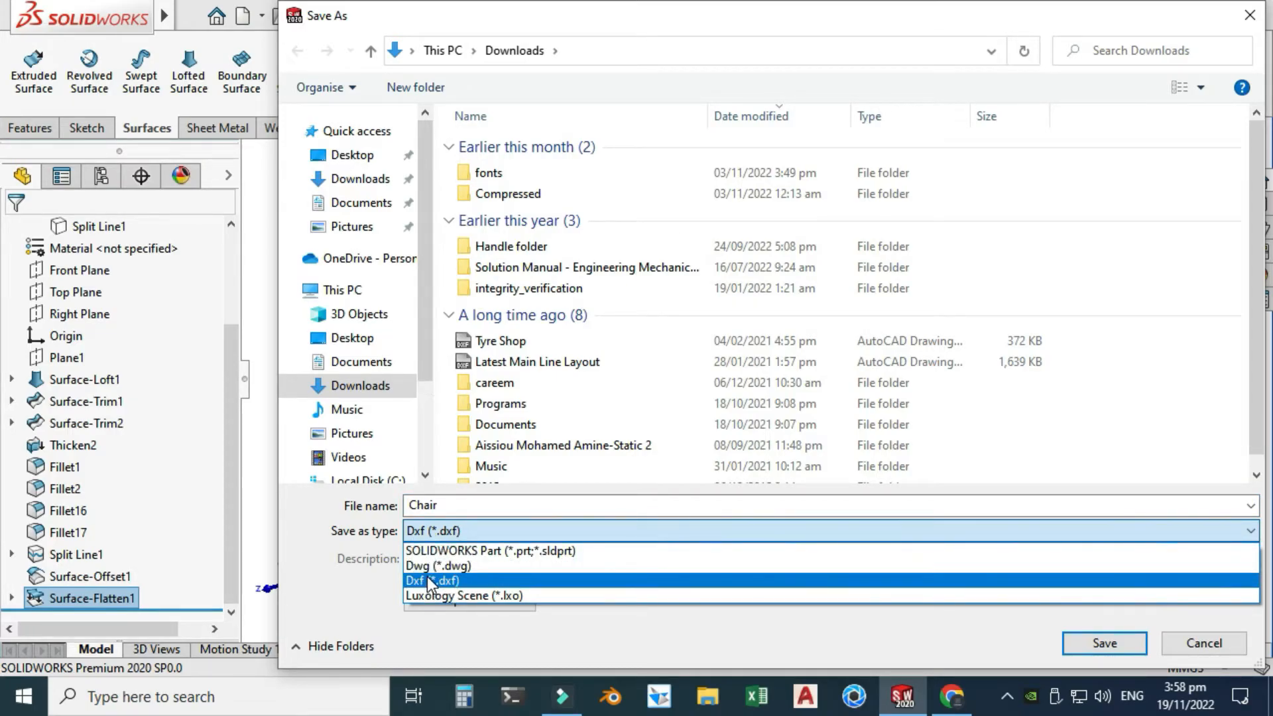
mouse_move(445, 586)
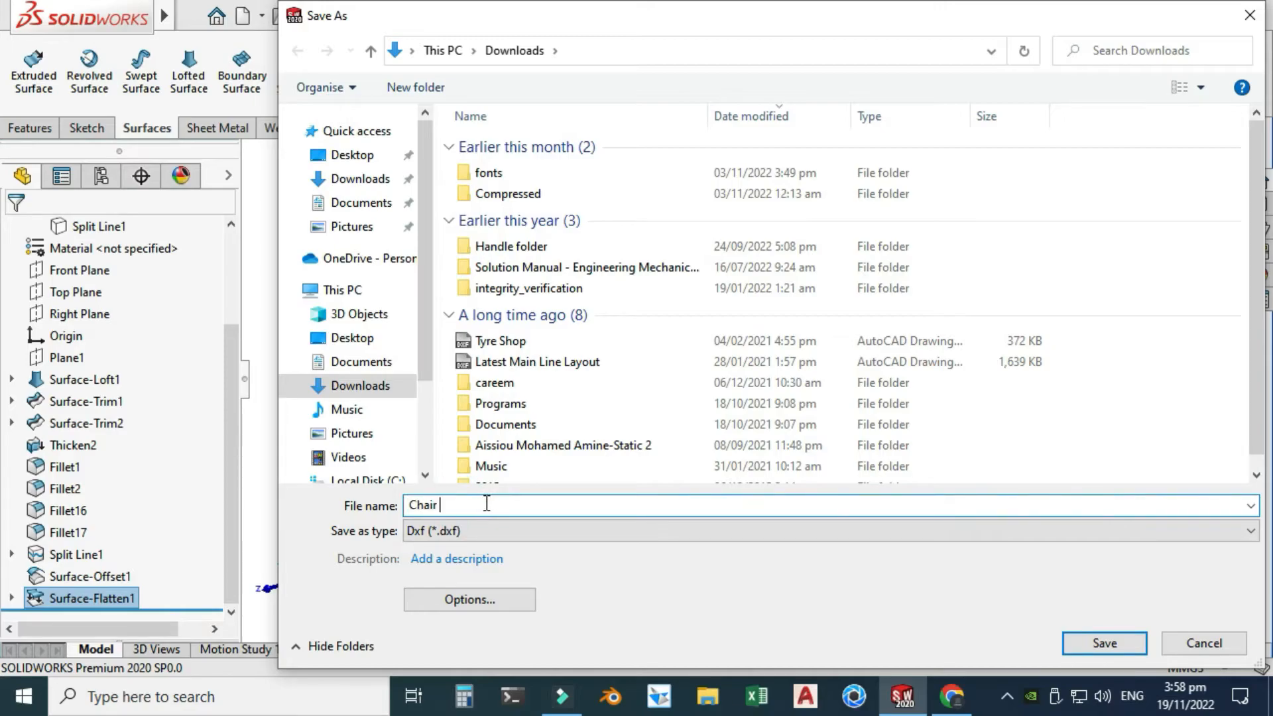
type("Lay")
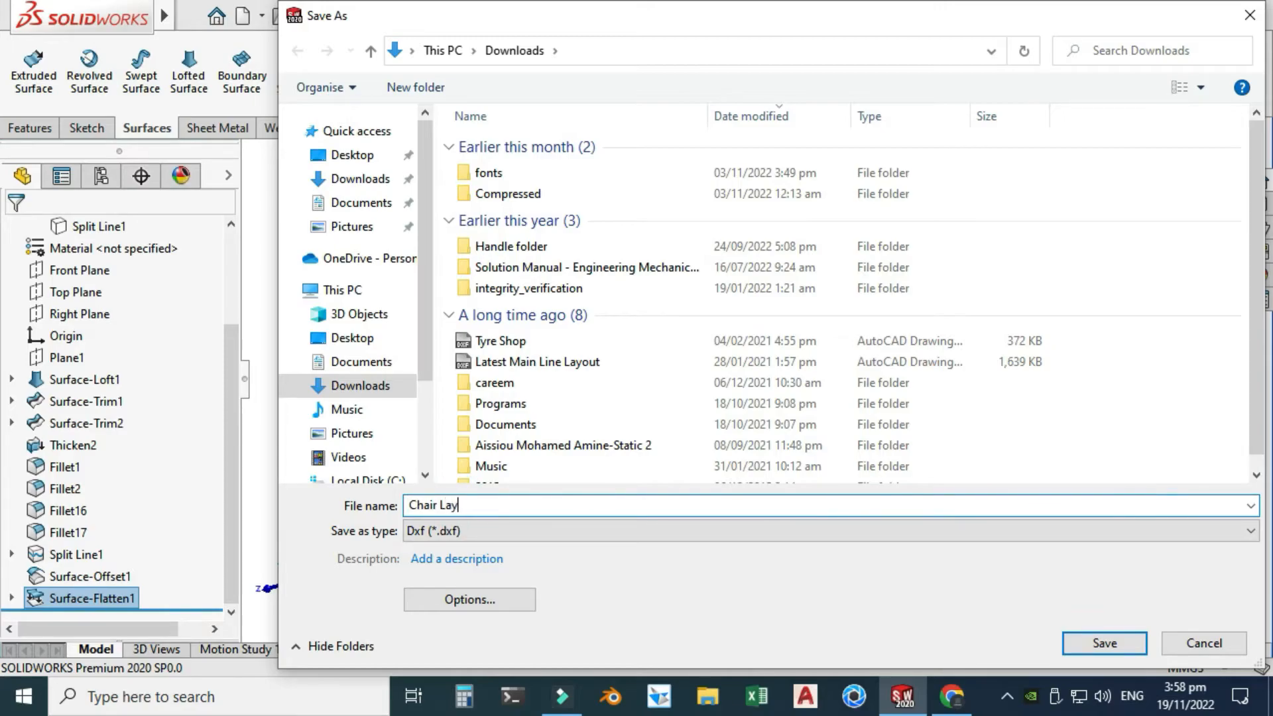
type("out Blank")
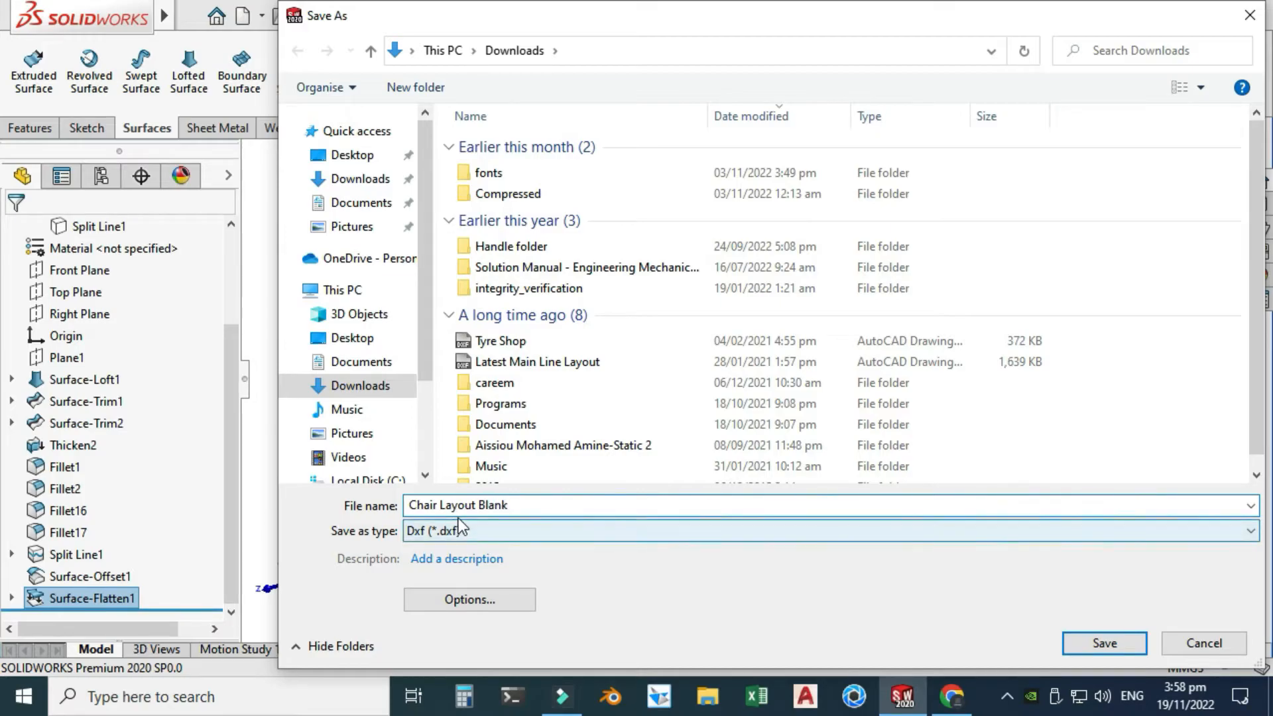
left_click(412, 50)
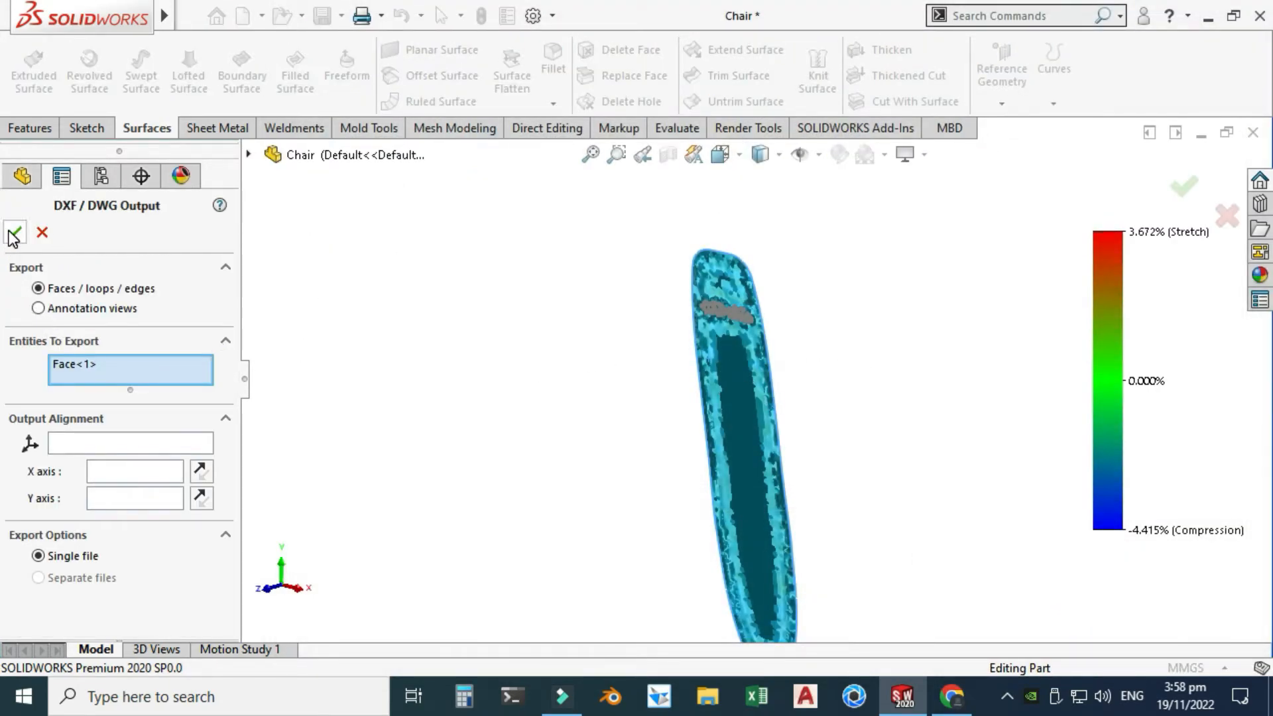
Confirm the flattened face and save its outline to the Chair Layout Blank DXF after the cleanup preview
left_click(14, 233)
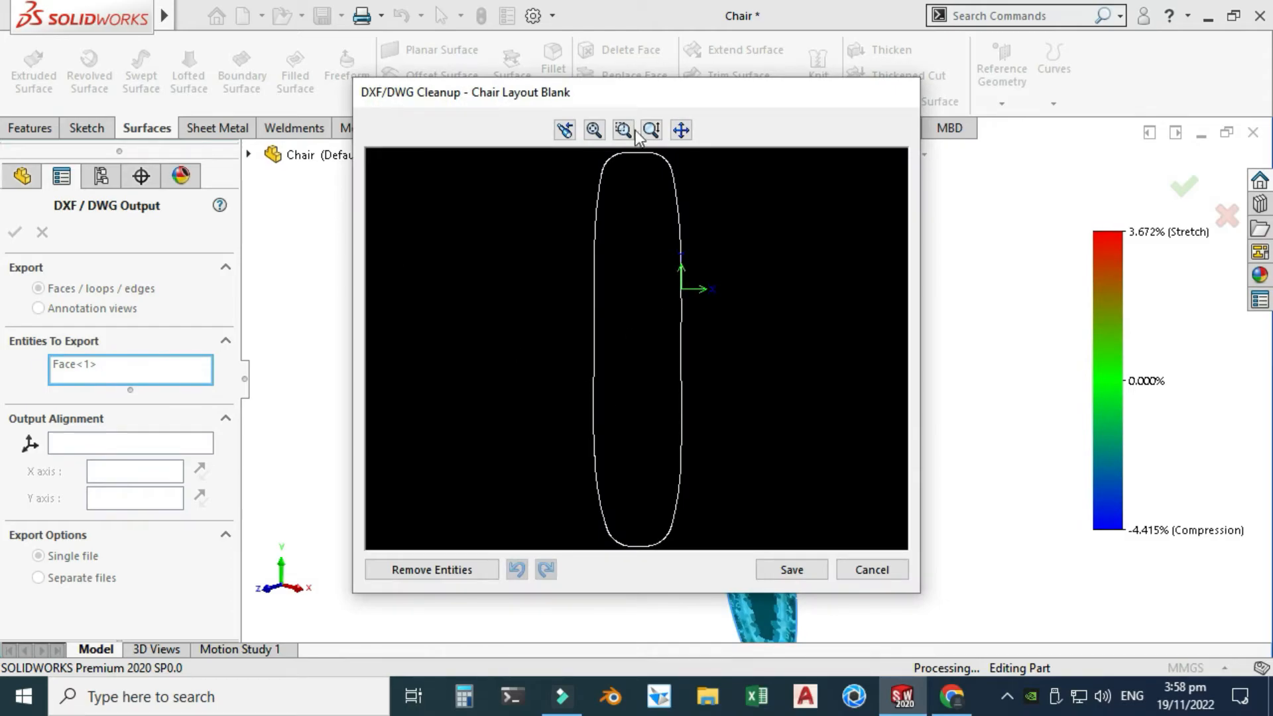
mouse_move(593, 493)
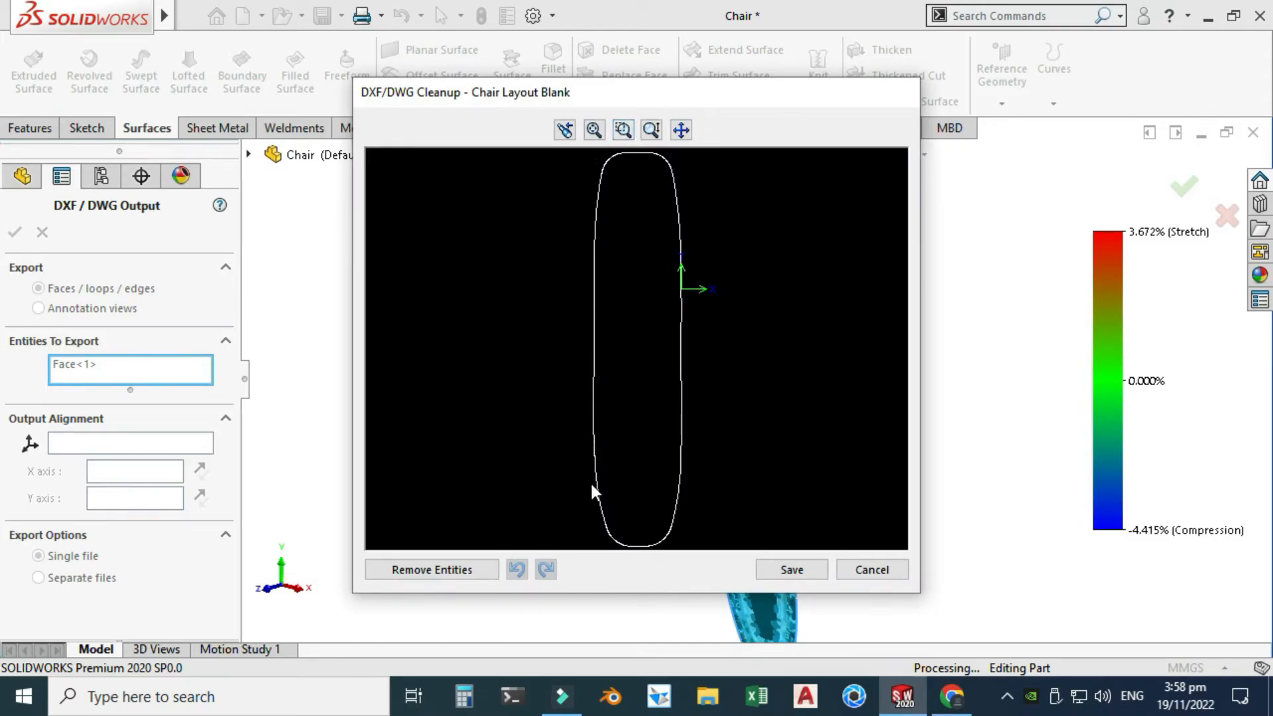
mouse_move(703, 350)
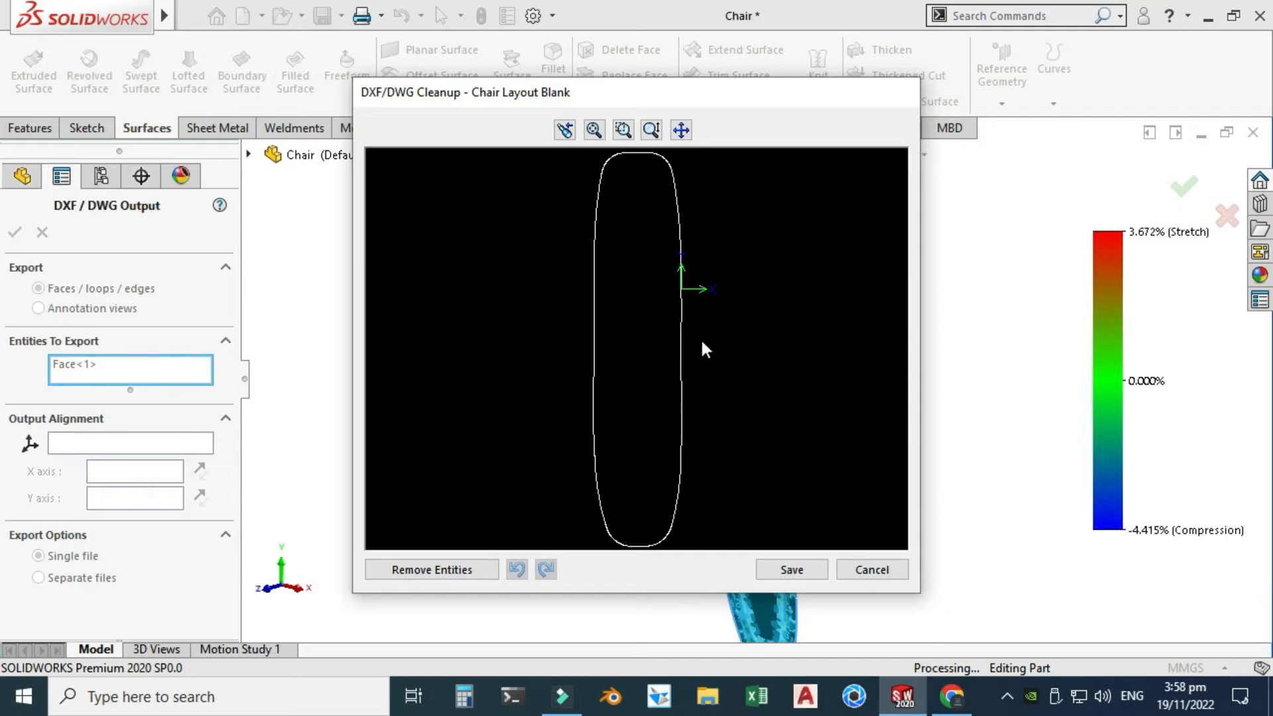
mouse_move(782, 545)
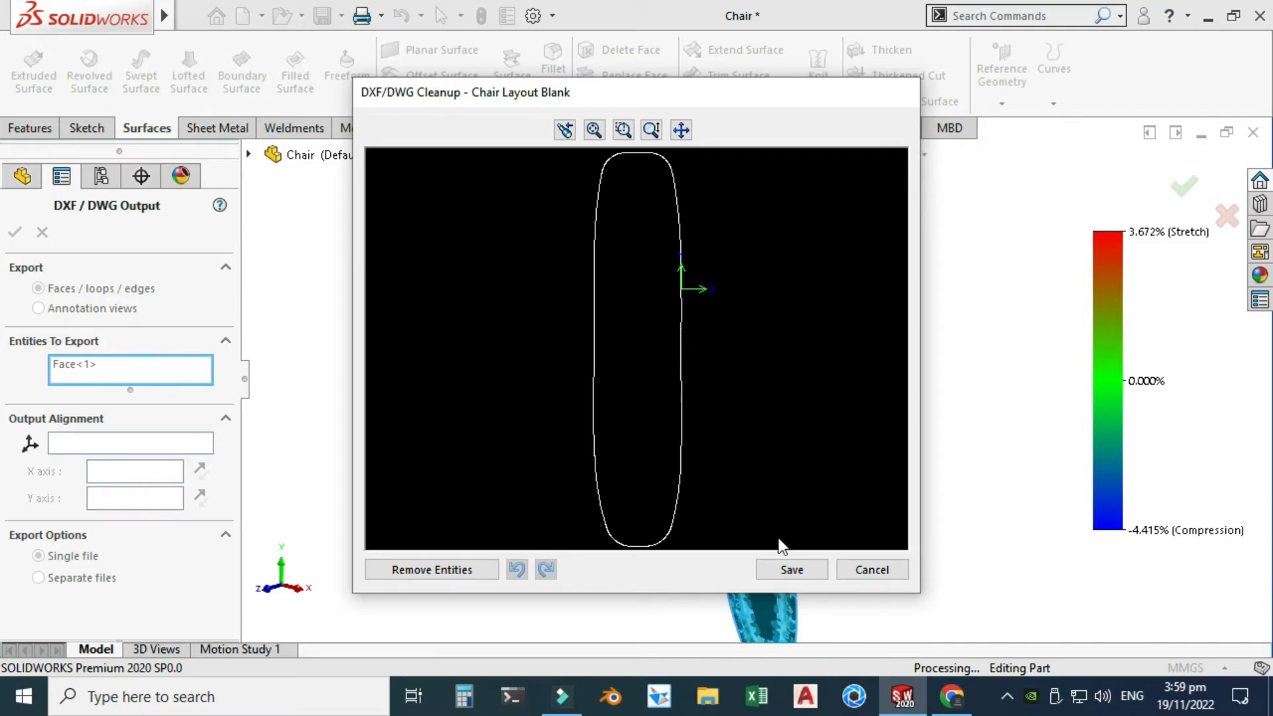
left_click(789, 569)
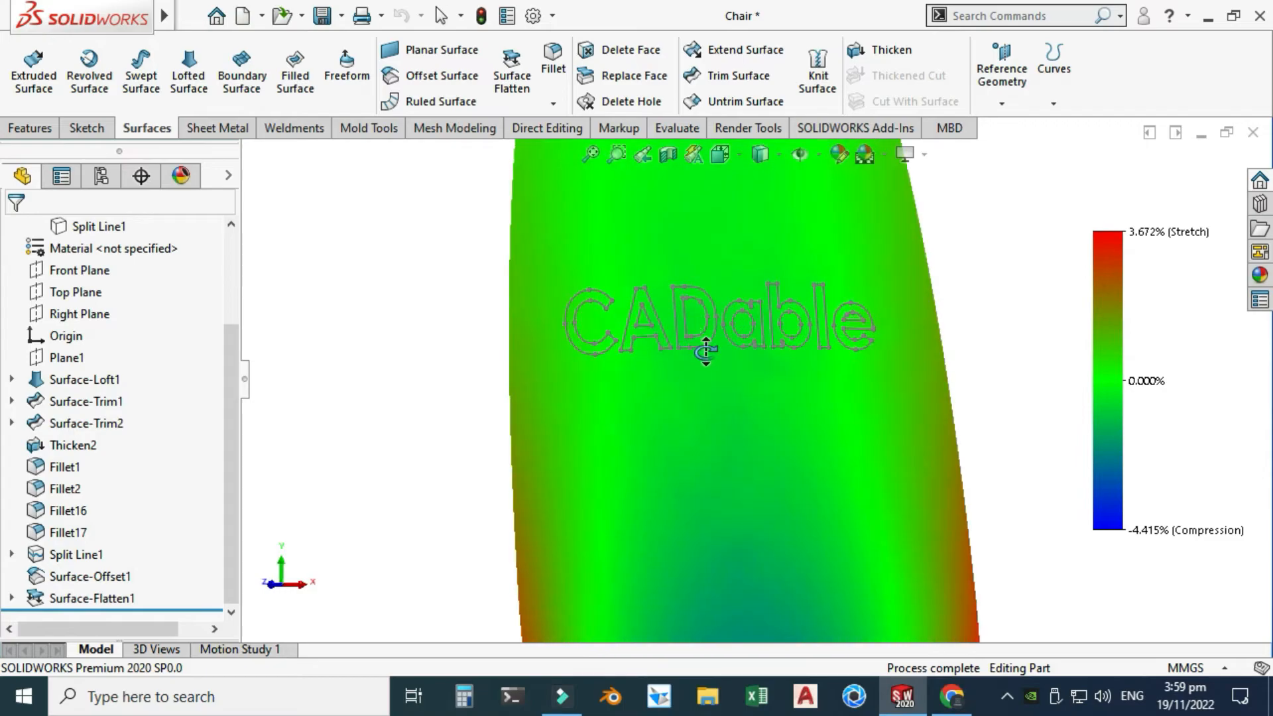
Hide the CADable lettering sketch on the flattened chair back
left_click(706, 350)
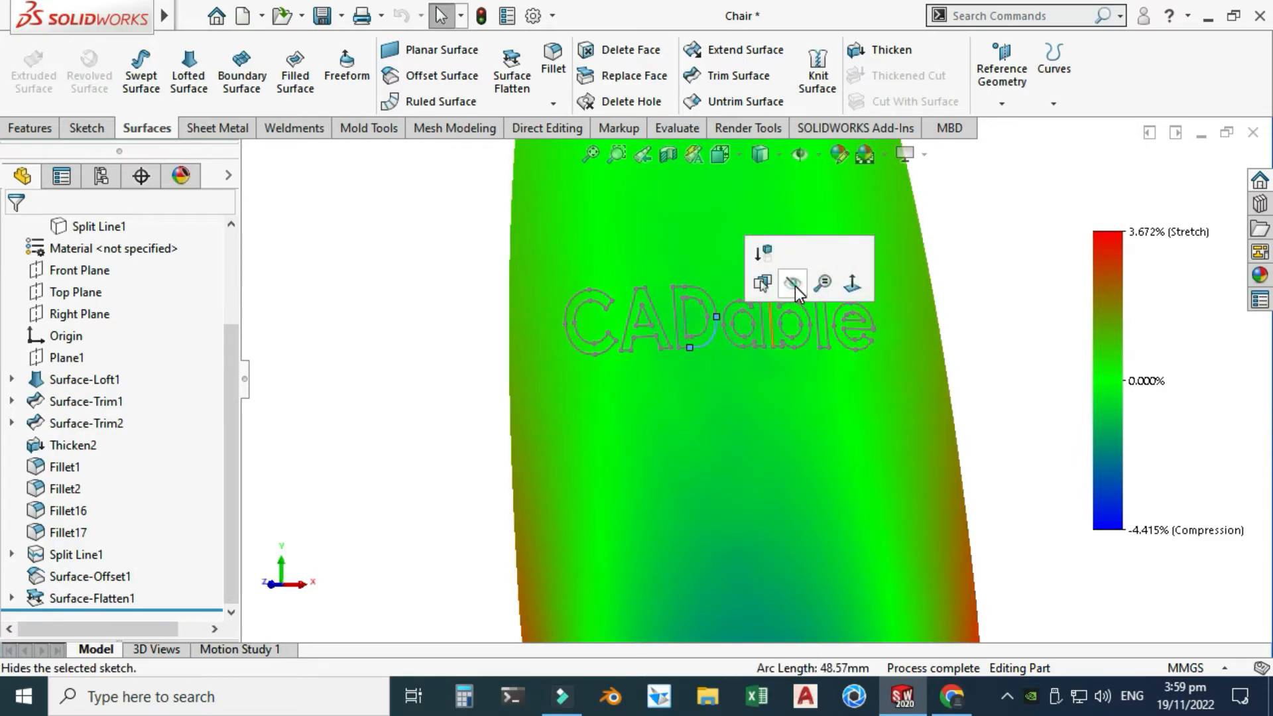
left_click(792, 283)
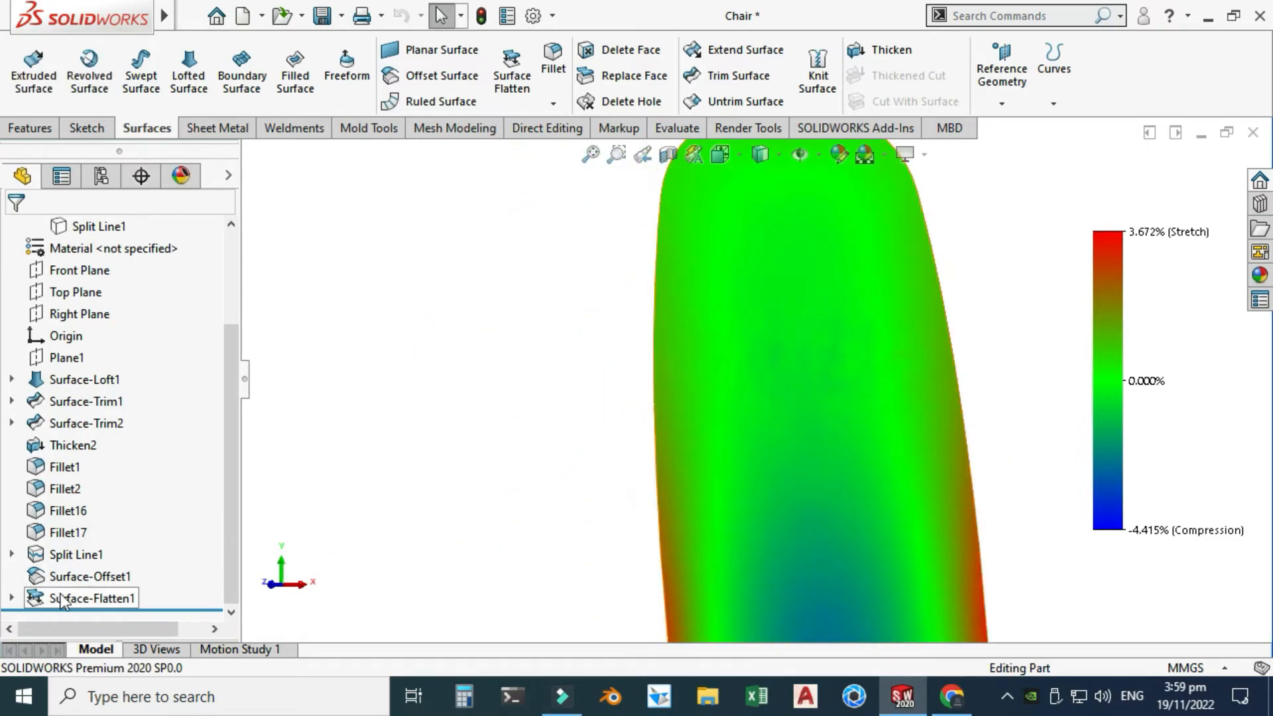